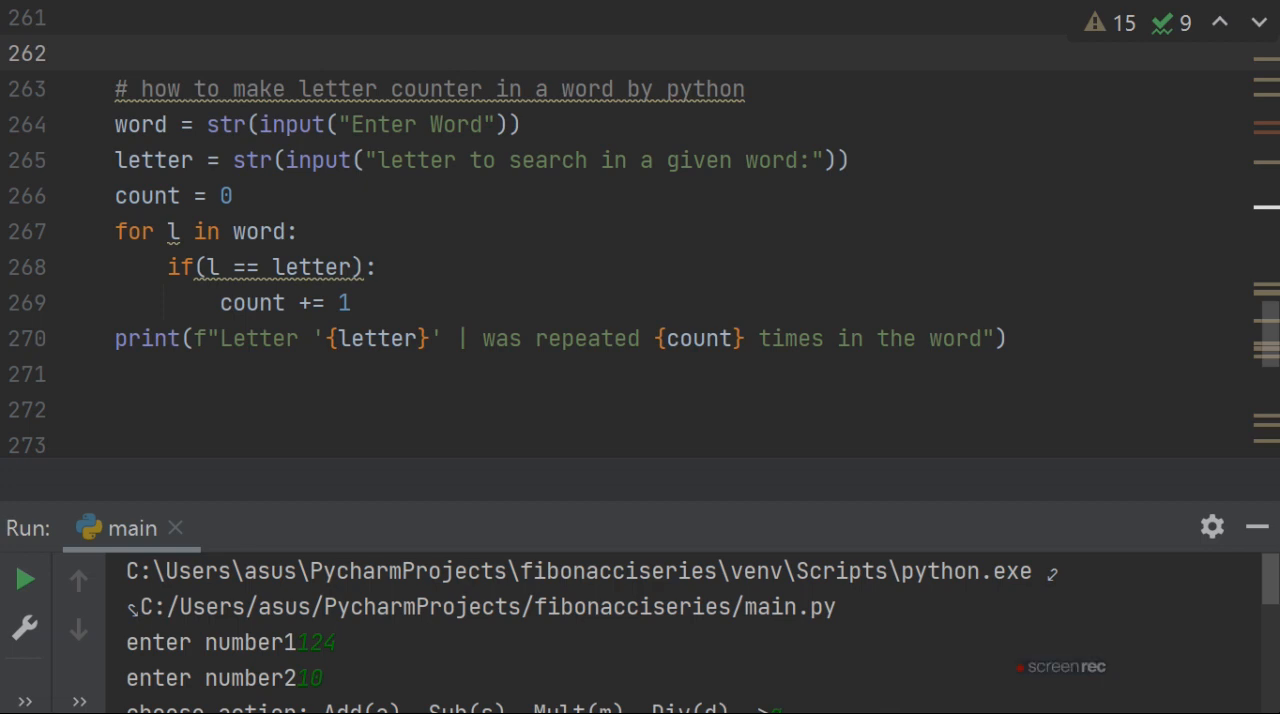
mouse_move(924, 592)
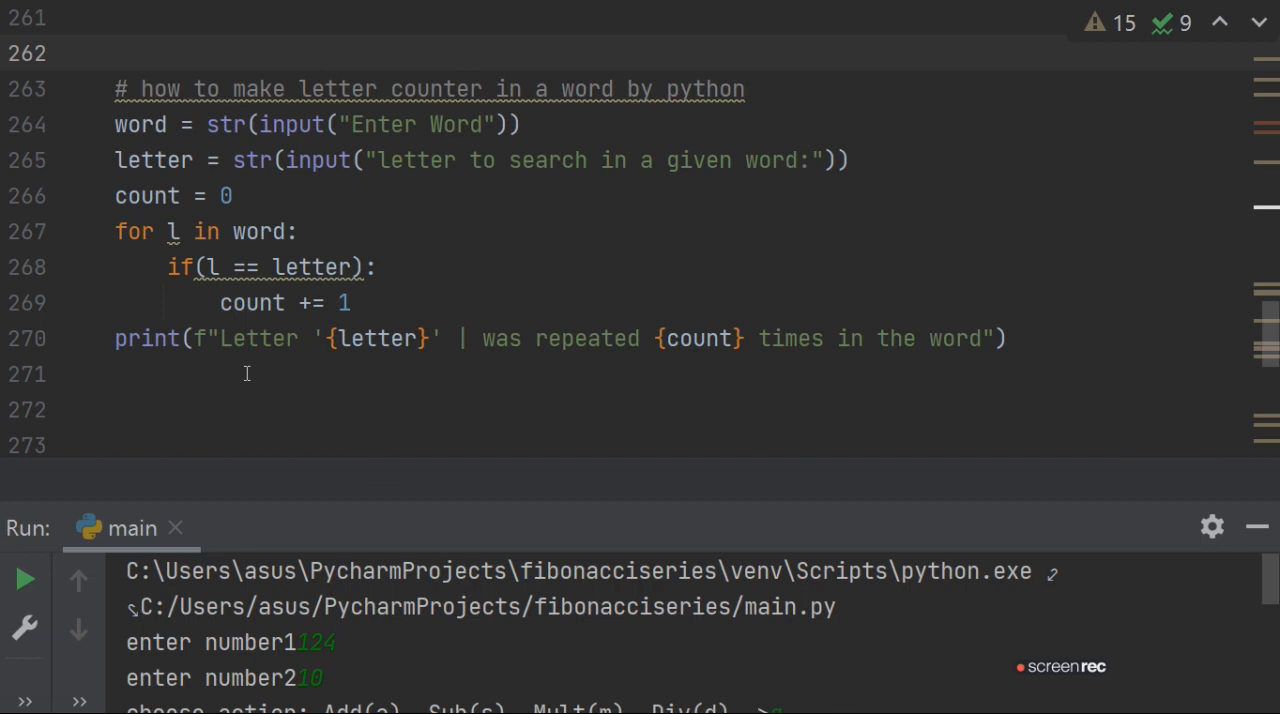
mouse_move(388, 348)
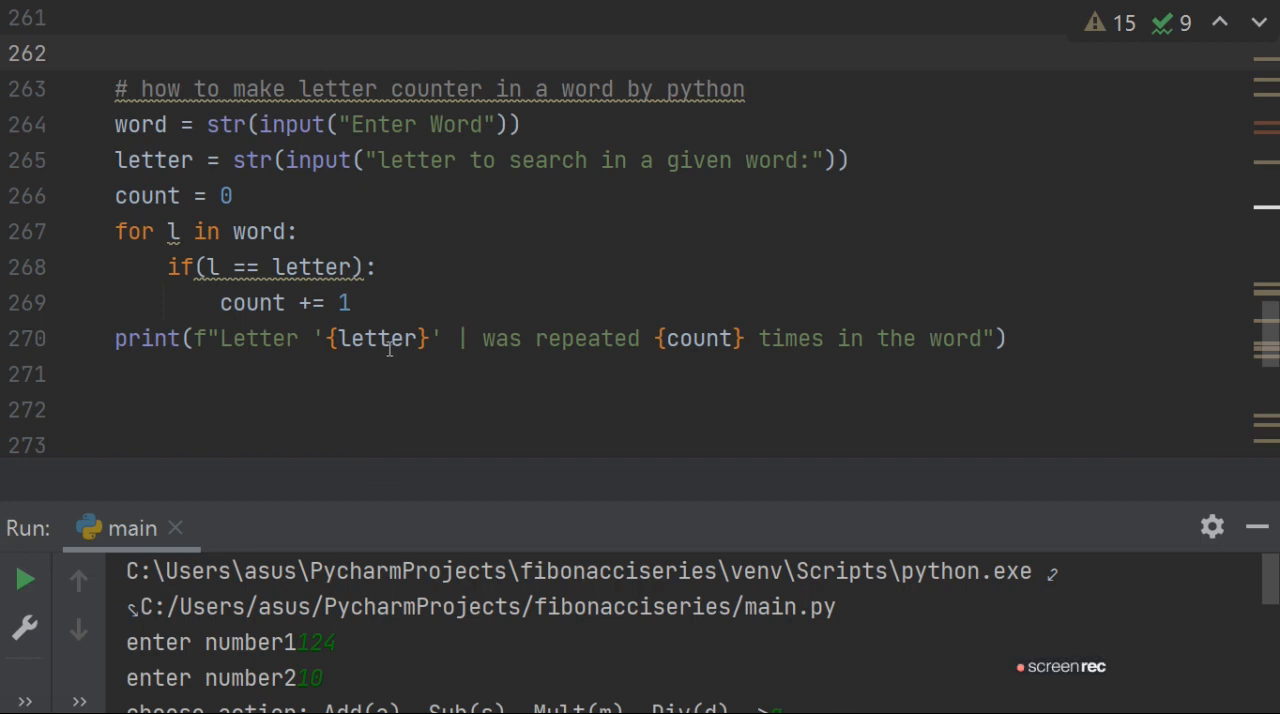
mouse_move(708, 358)
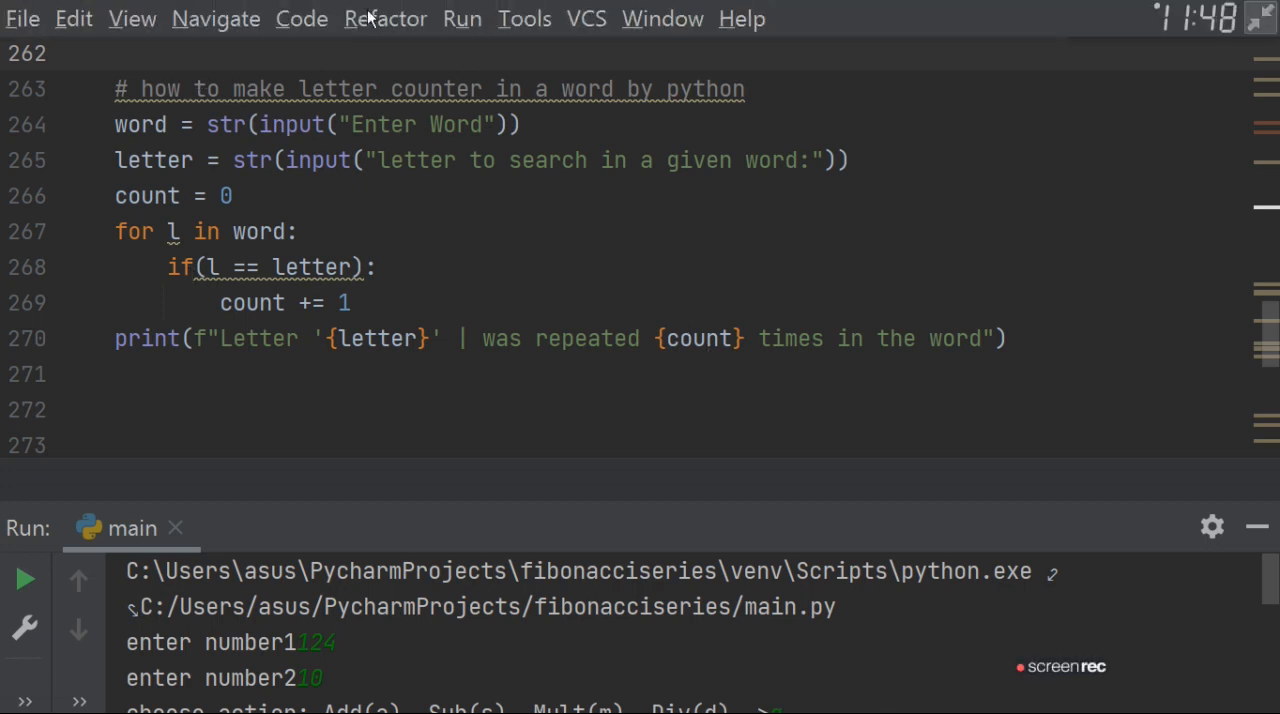
mouse_move(462, 24)
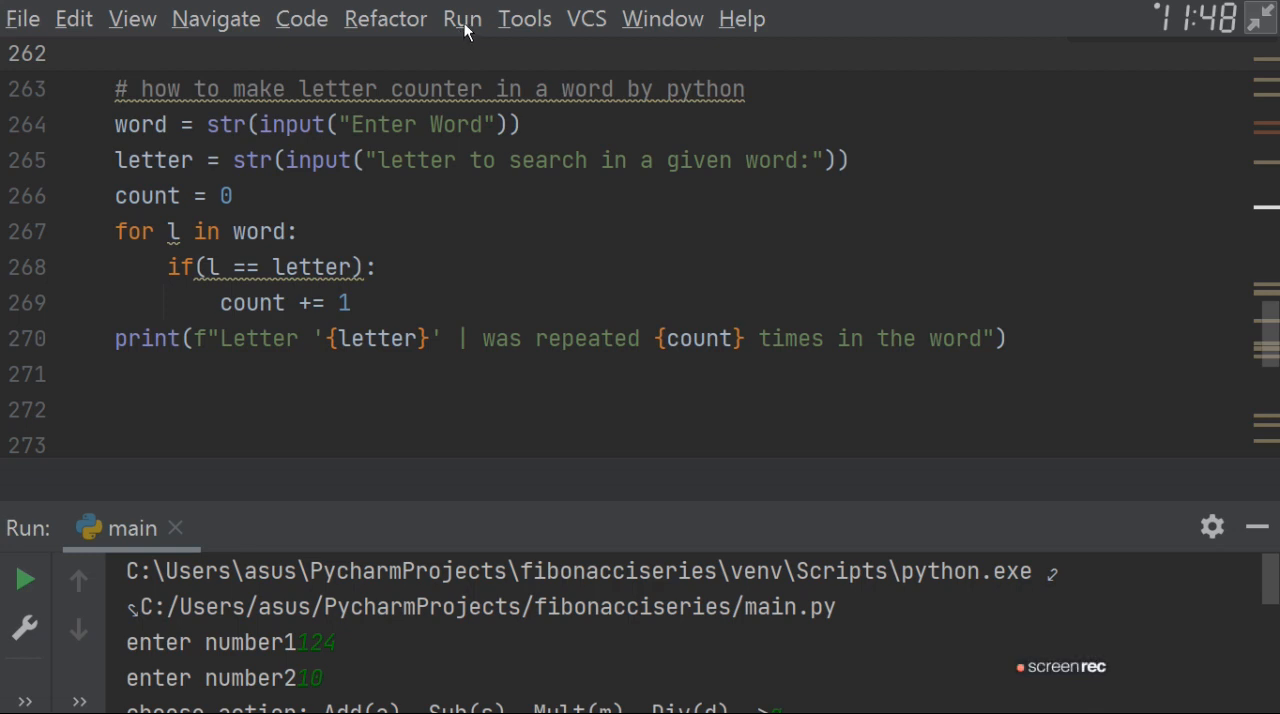
Step: Run main and enter the word ratan then a letter, getting 'a' repeated 2 times
left_click(462, 18)
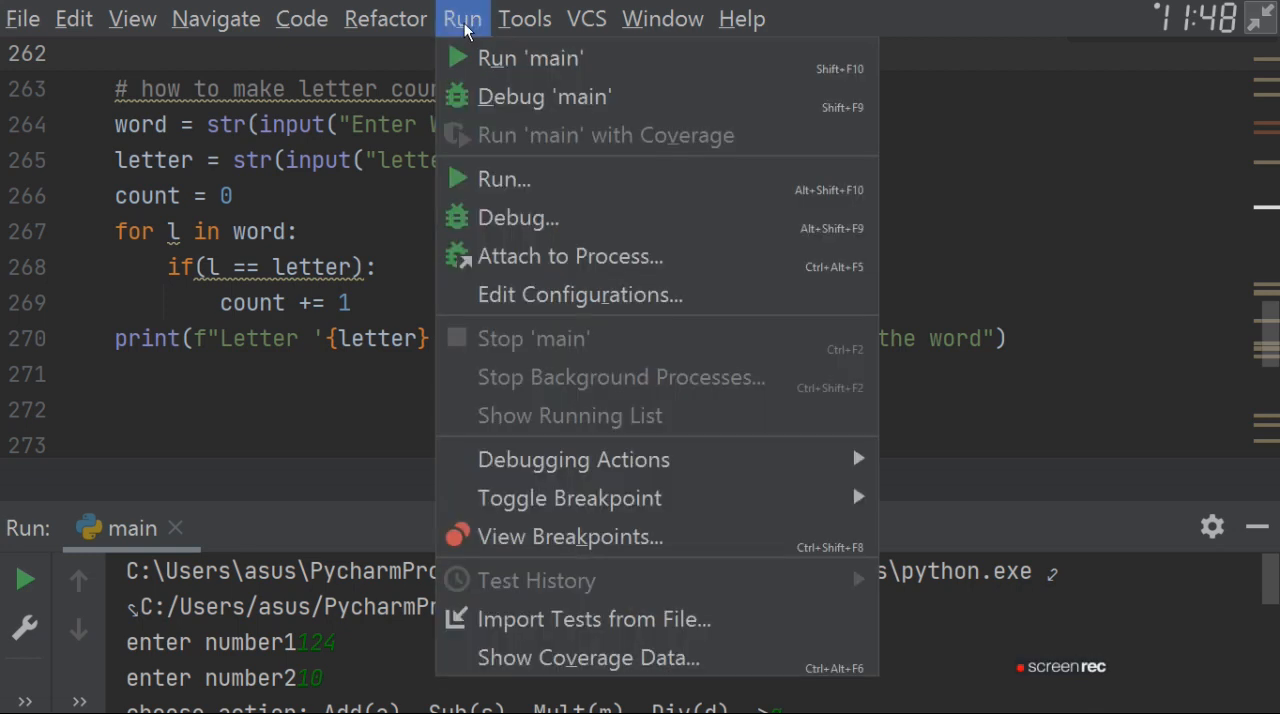
left_click(528, 56)
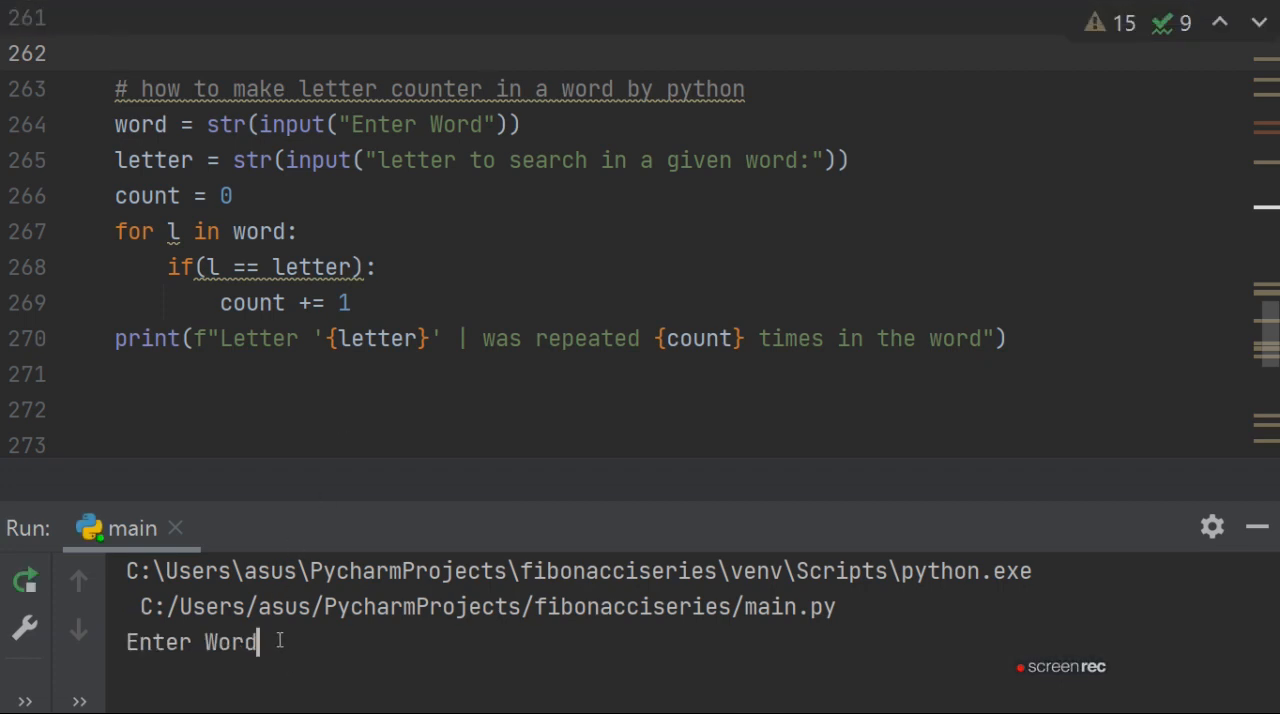
type("ratan")
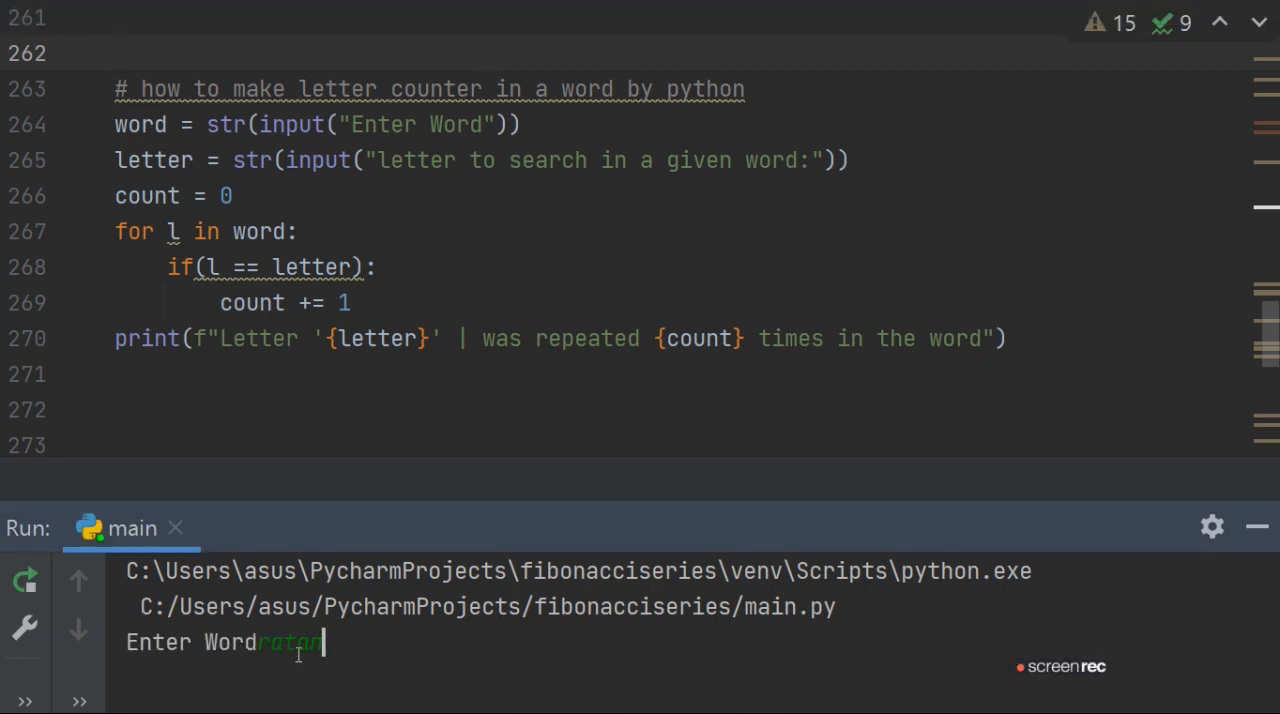
key("enter")
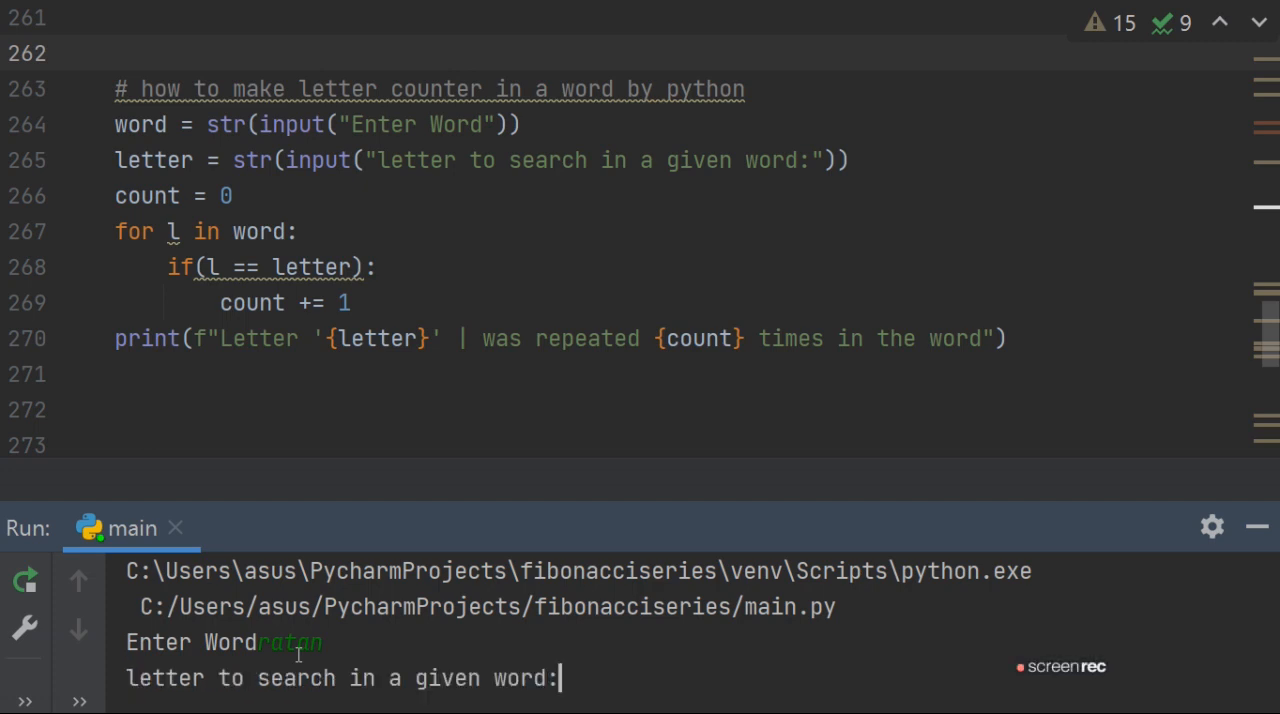
type("o")
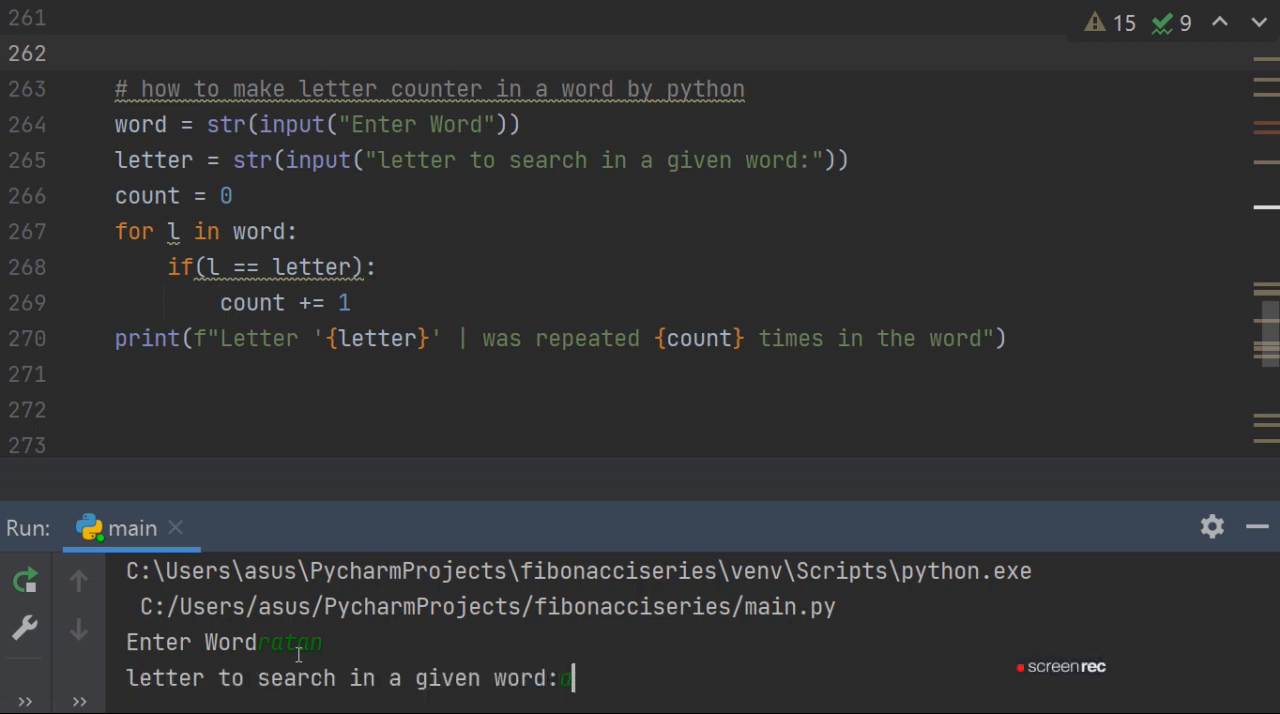
key("enter")
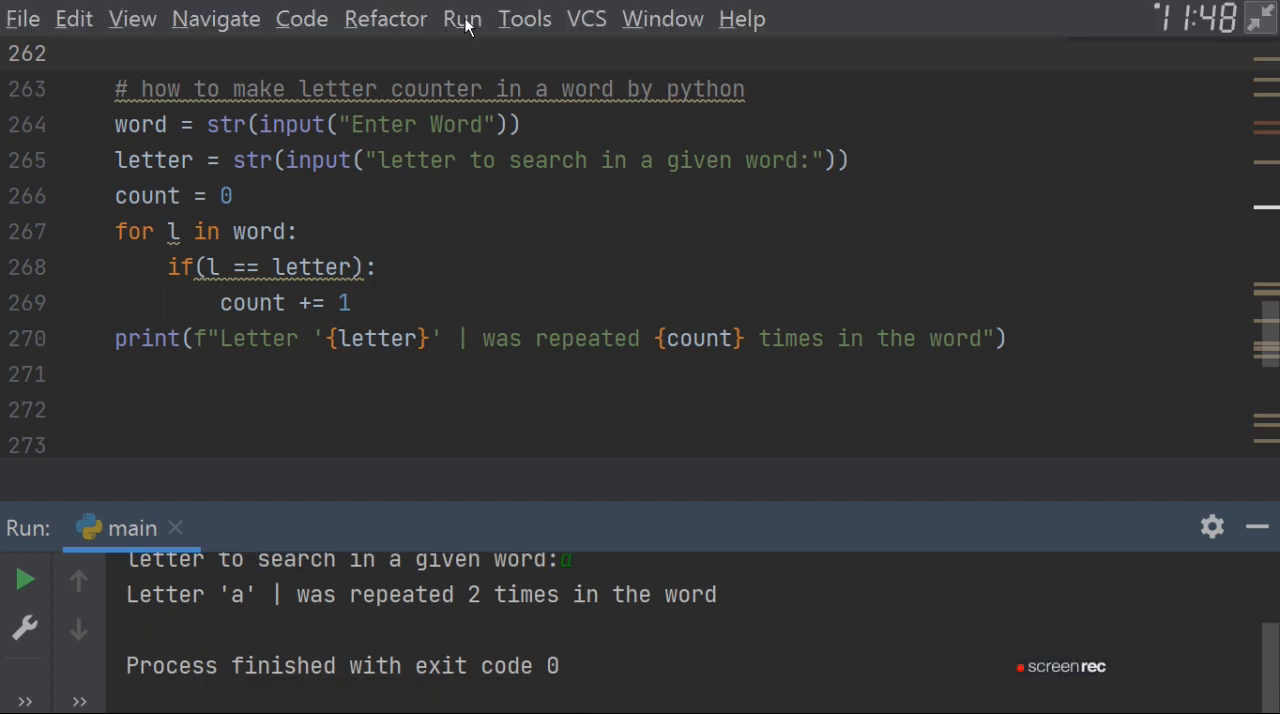
Step: Rerun main with a two-word string and a letter, getting a count of 0 repeats
left_click(24, 580)
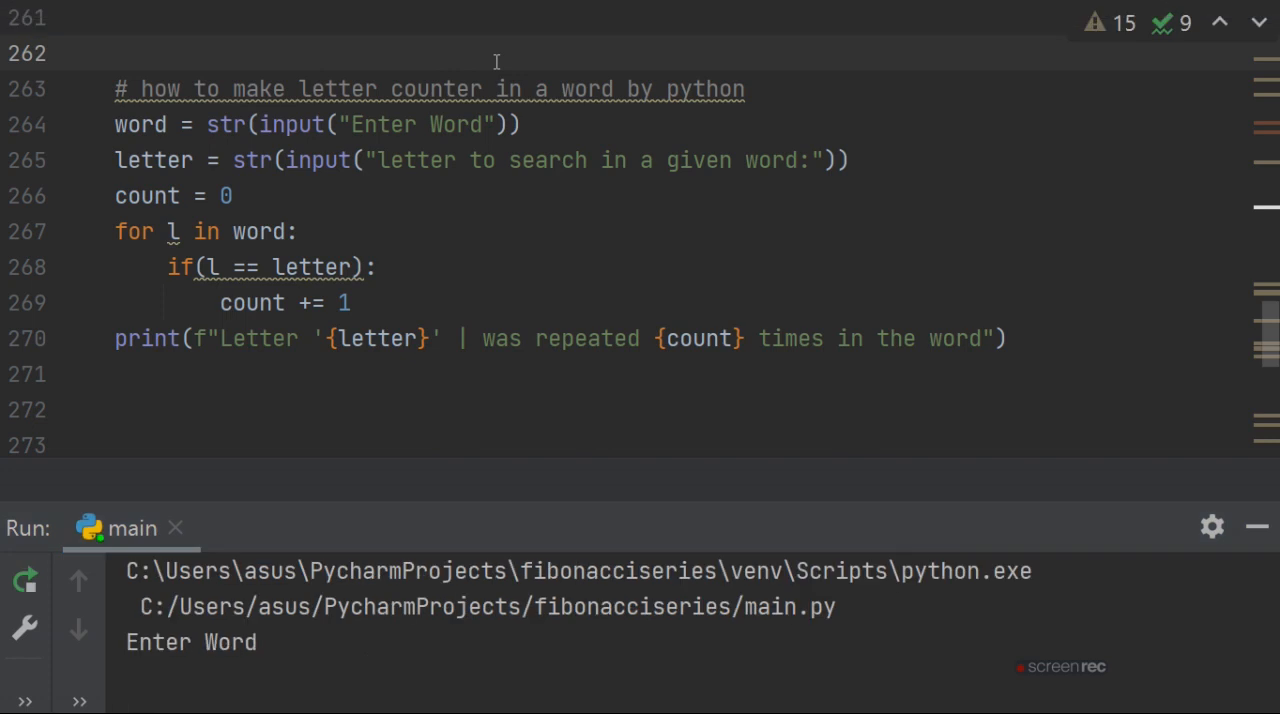
left_click(258, 642)
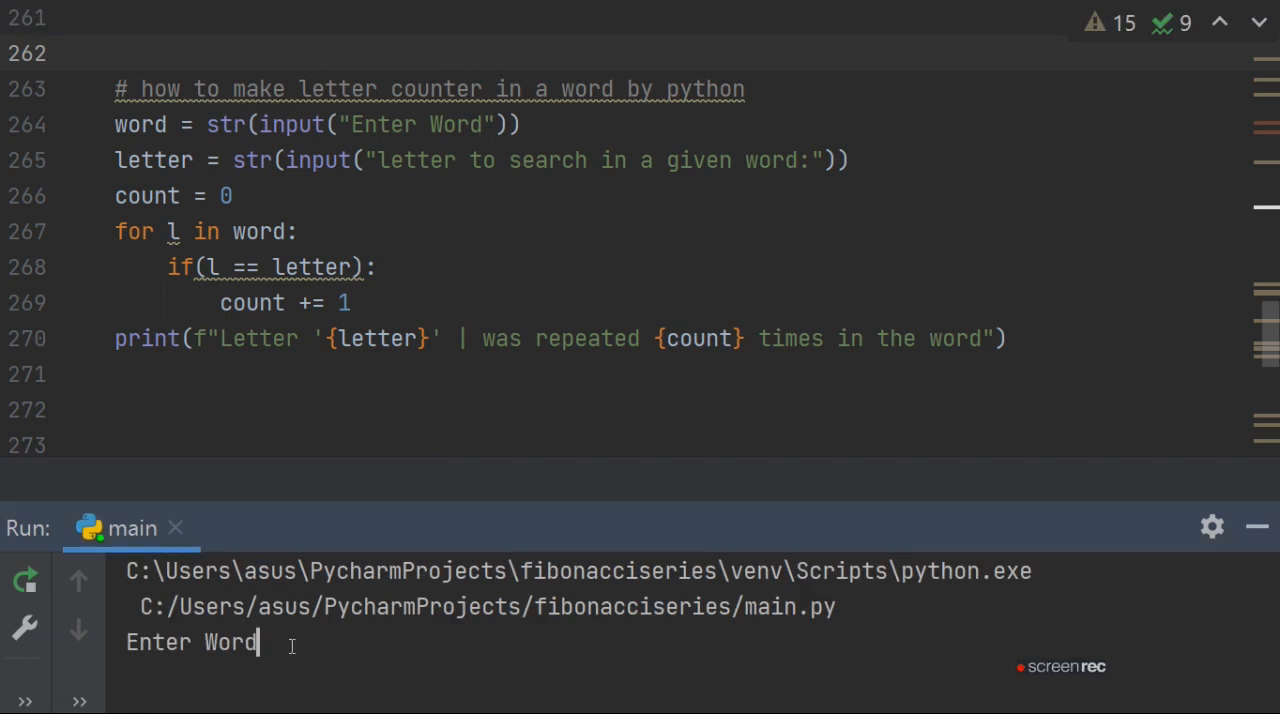
type("ratan agarw")
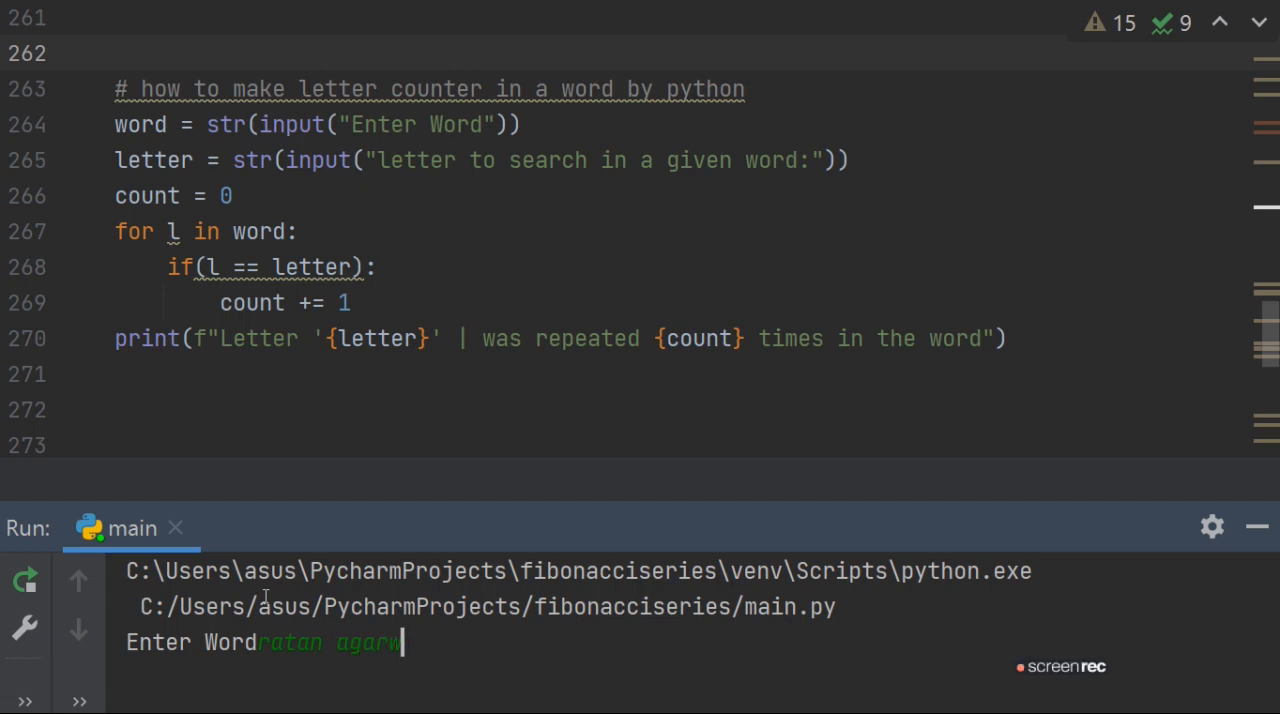
key("enter")
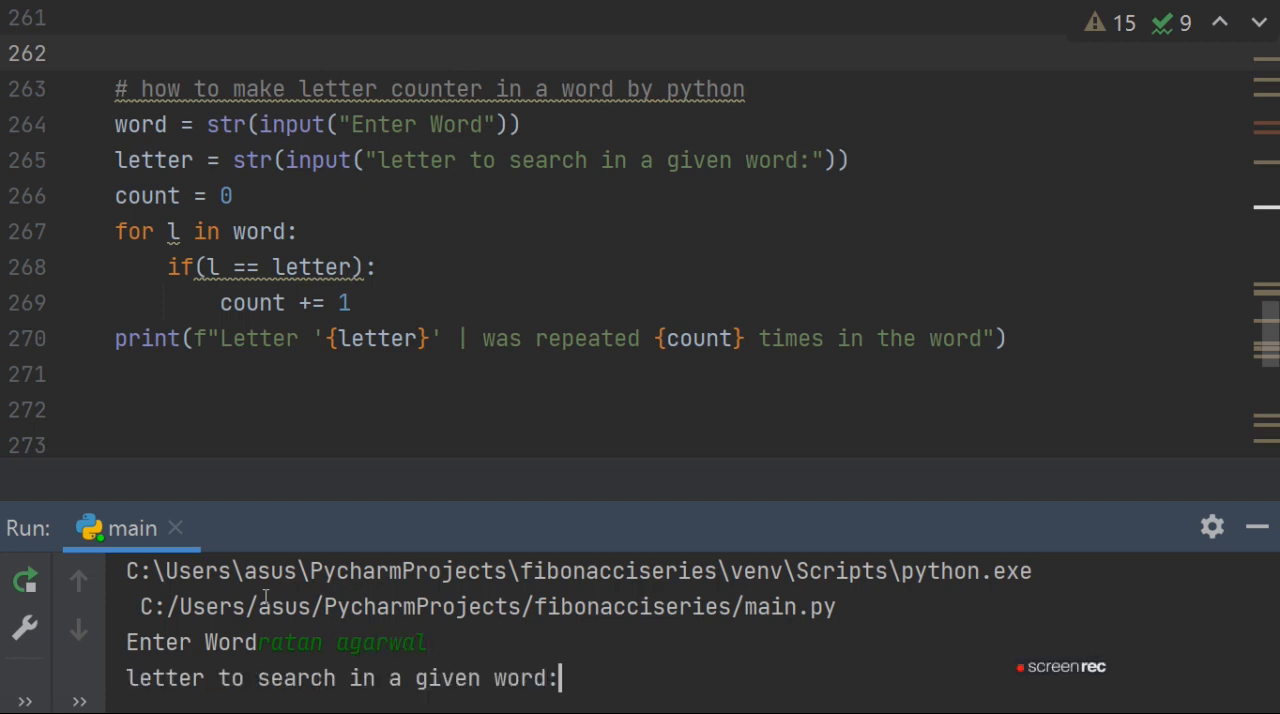
type("a")
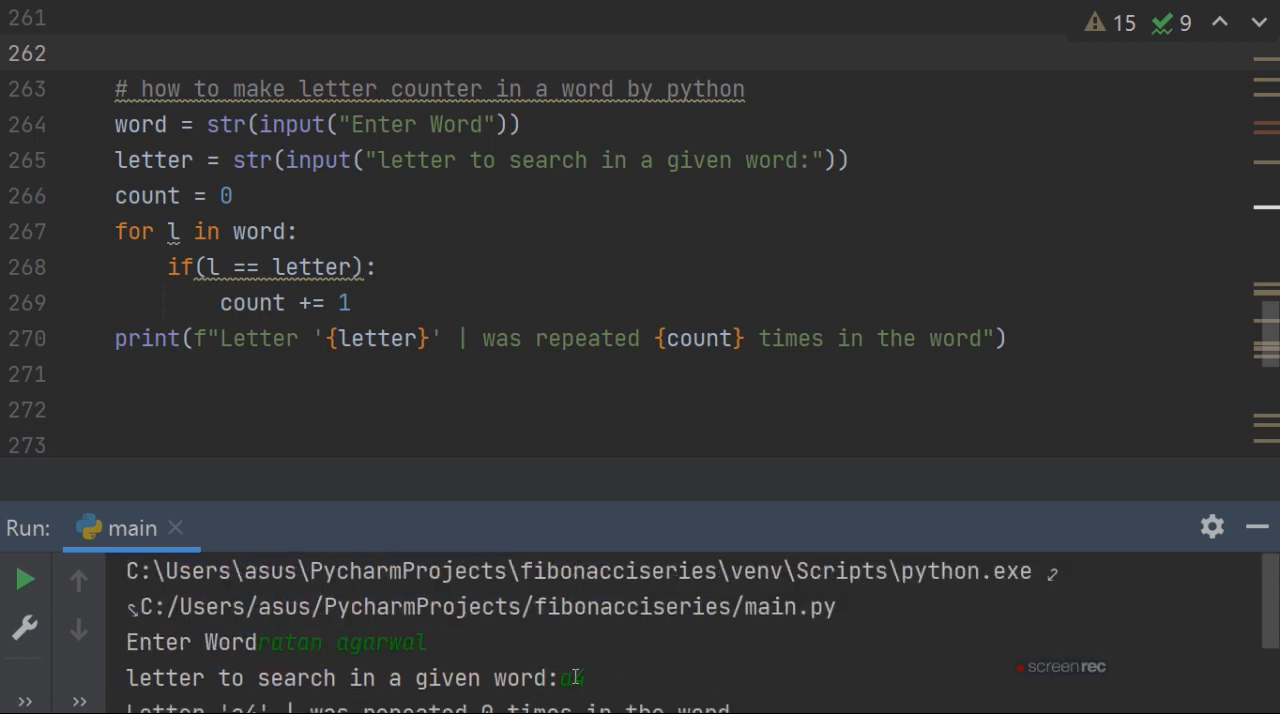
type("4")
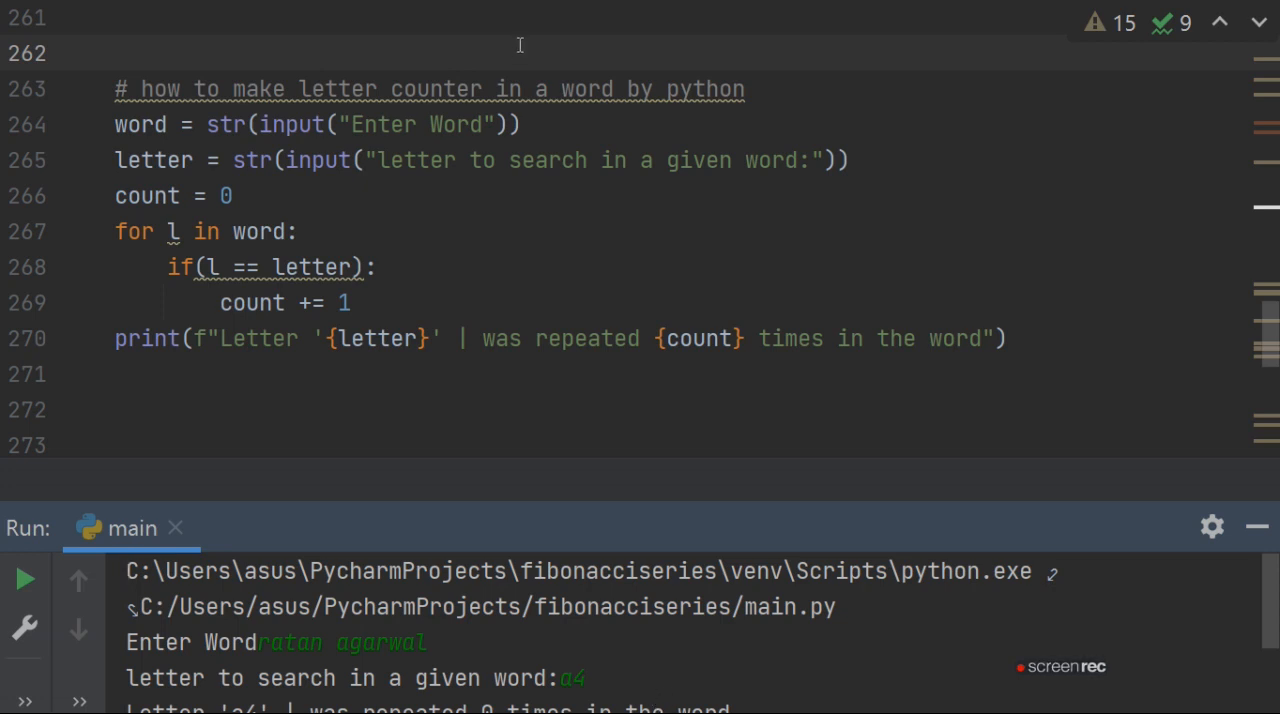
left_click(462, 18)
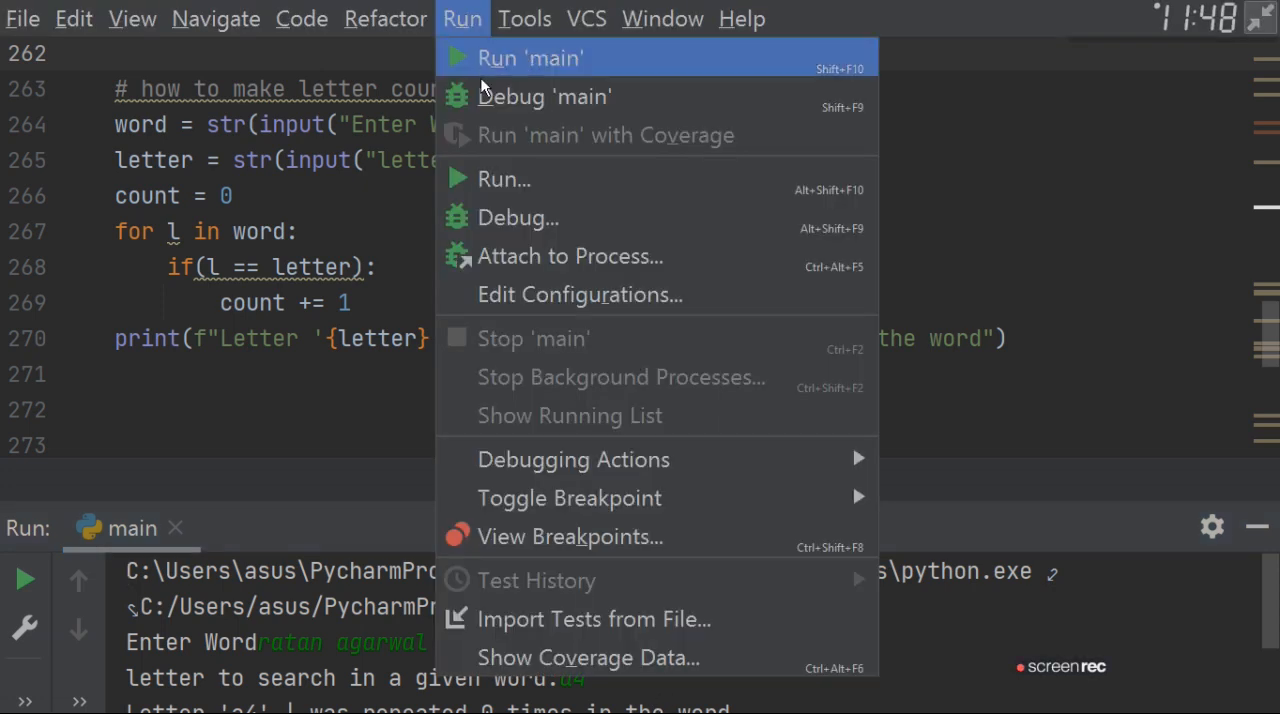
left_click(530, 56)
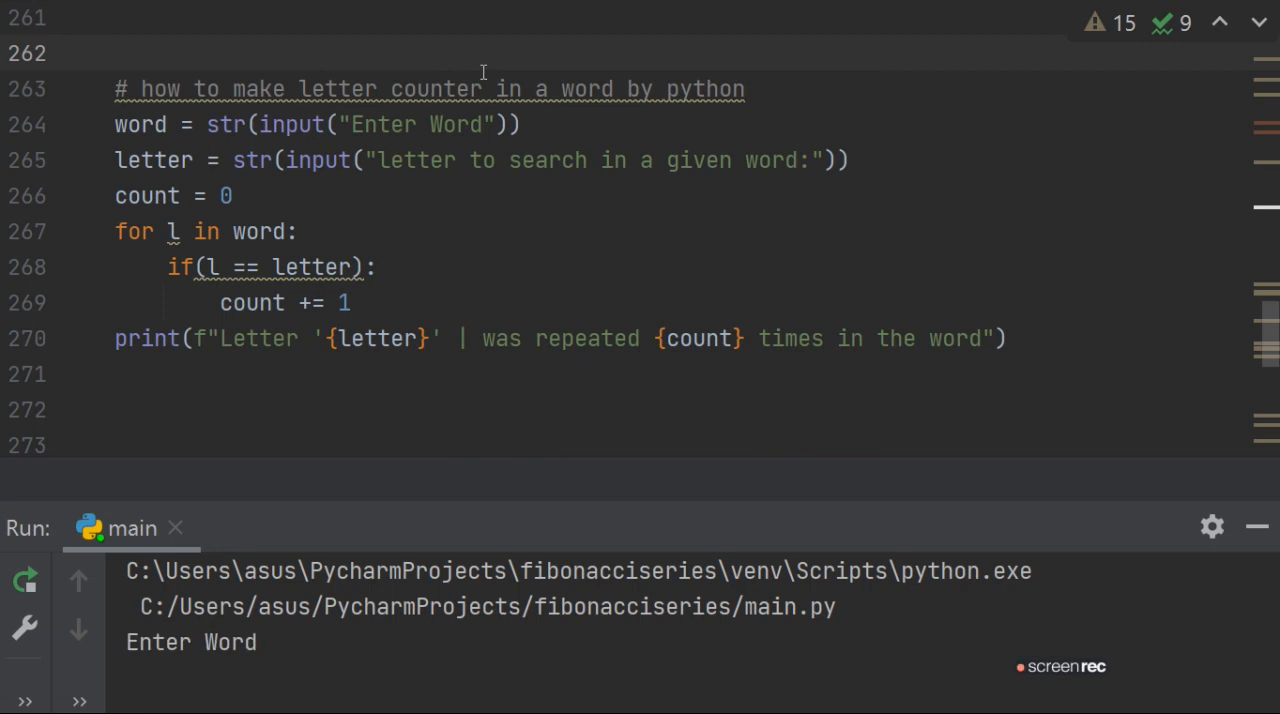
mouse_move(376, 392)
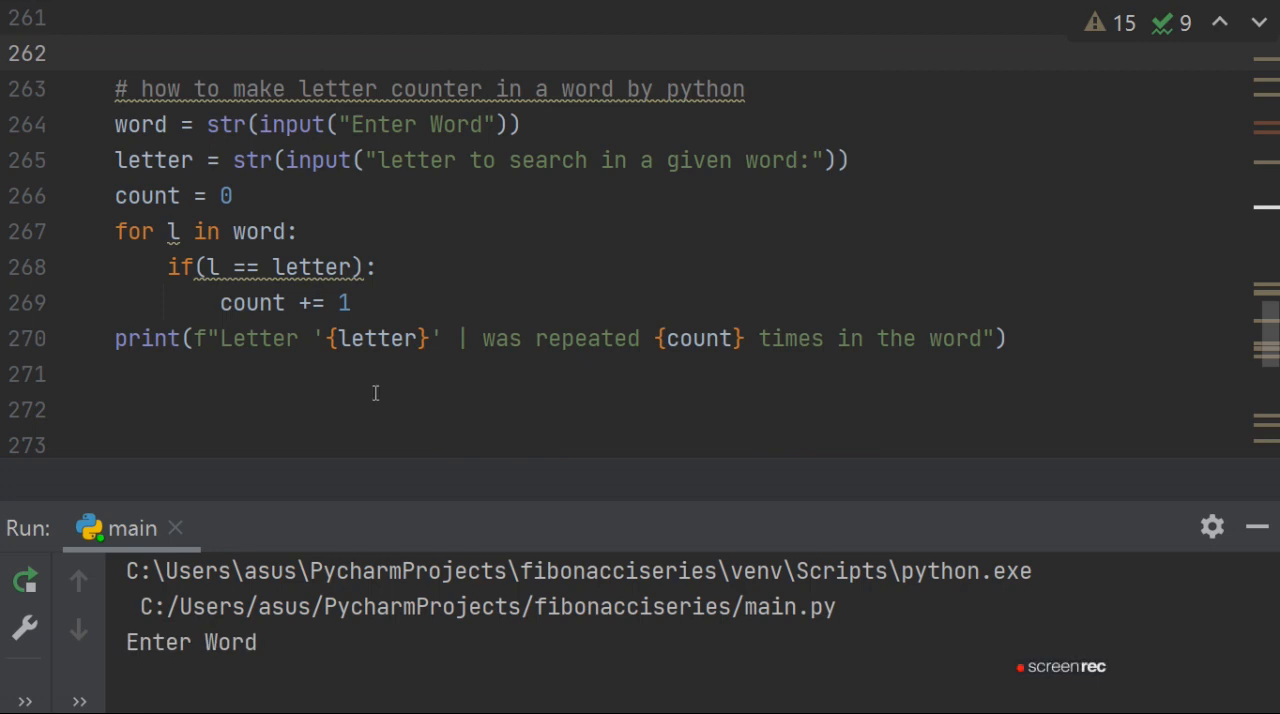
mouse_move(330, 604)
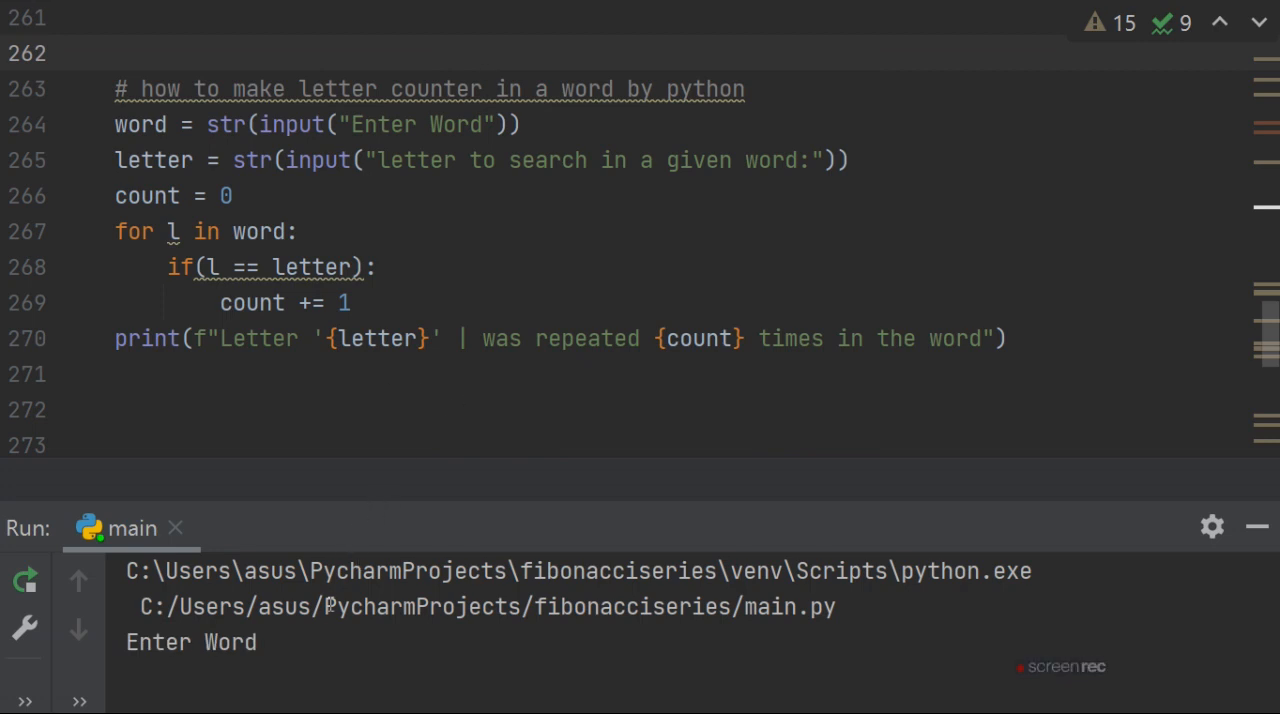
type("ratan agarwal")
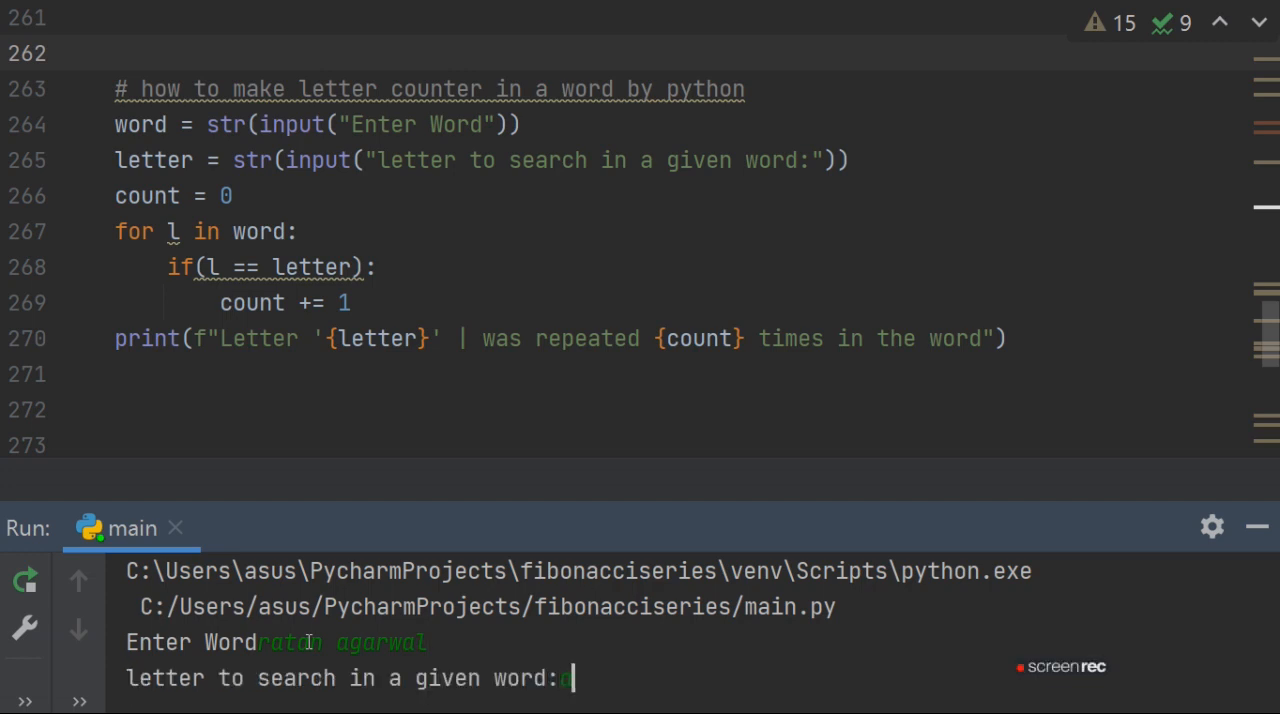
key("enter")
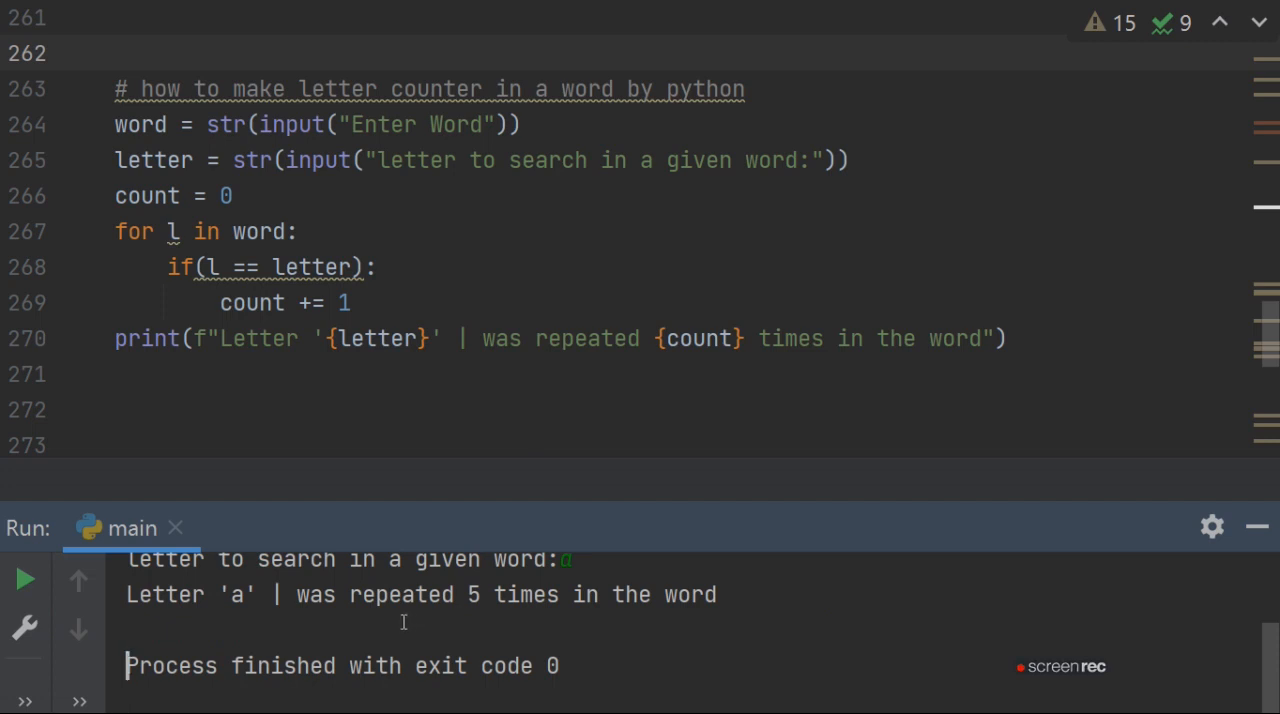
left_click(24, 580)
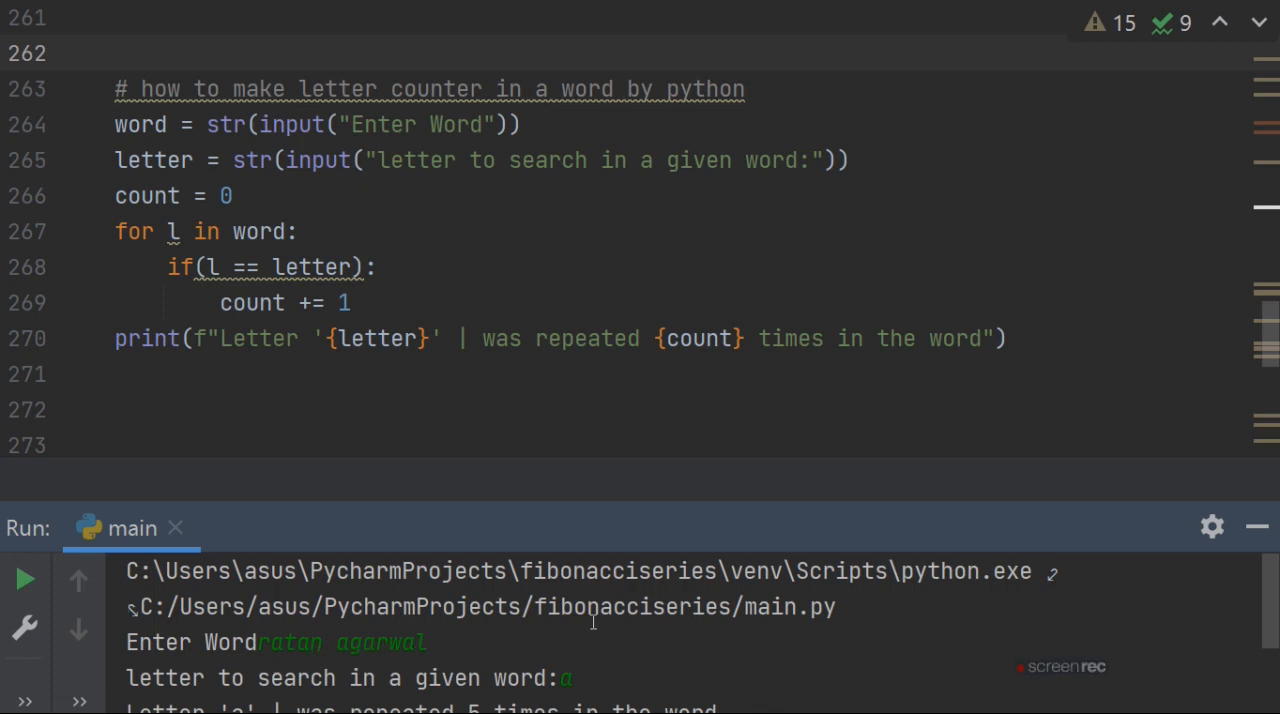
mouse_move(736, 664)
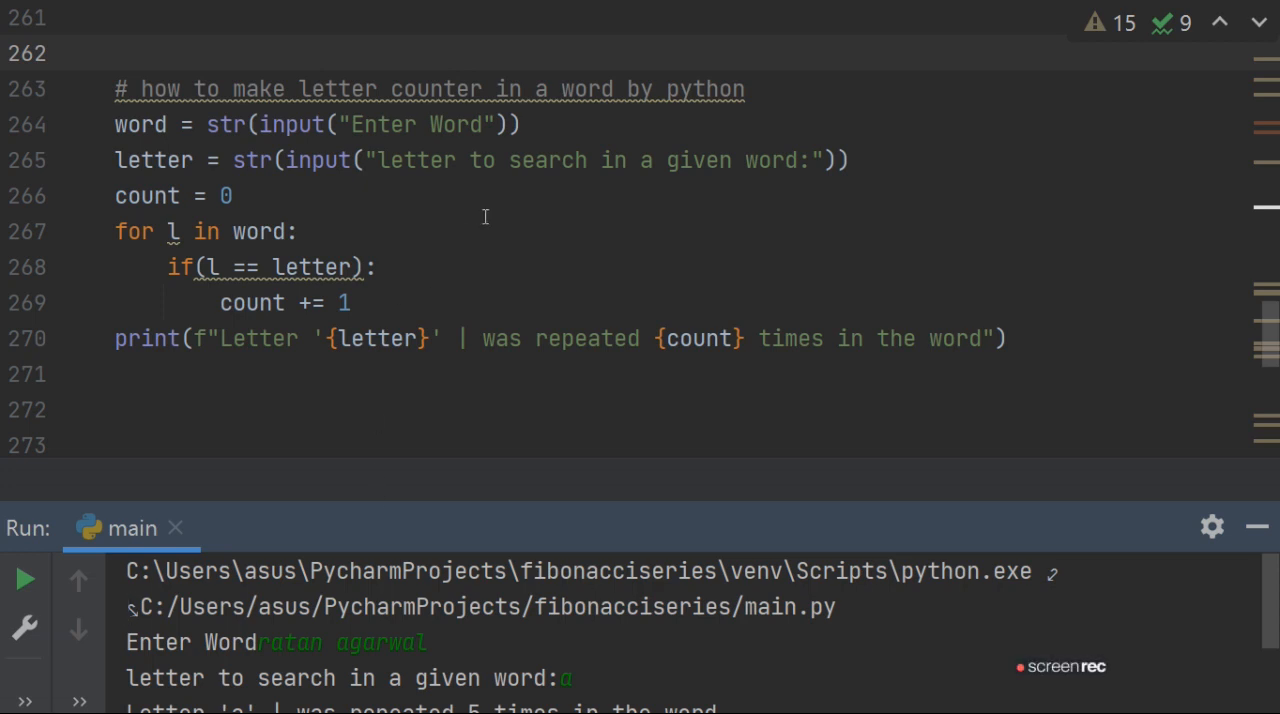
mouse_move(702, 274)
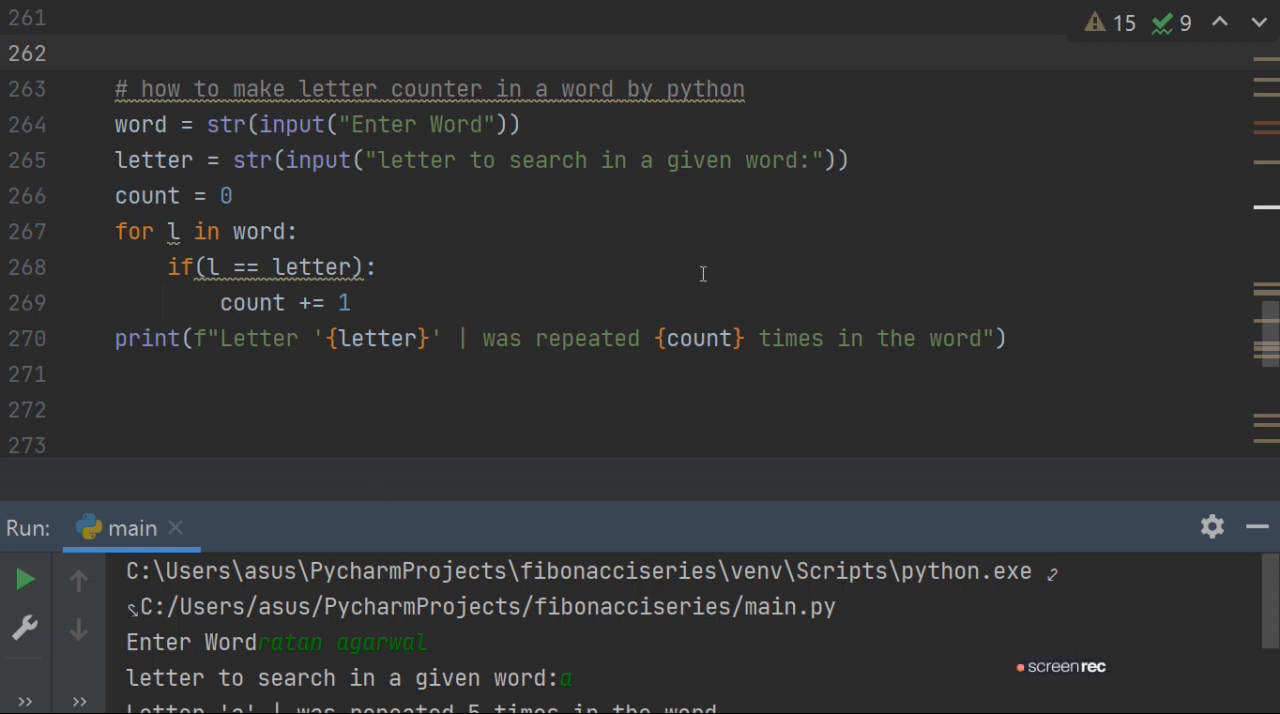
mouse_move(508, 664)
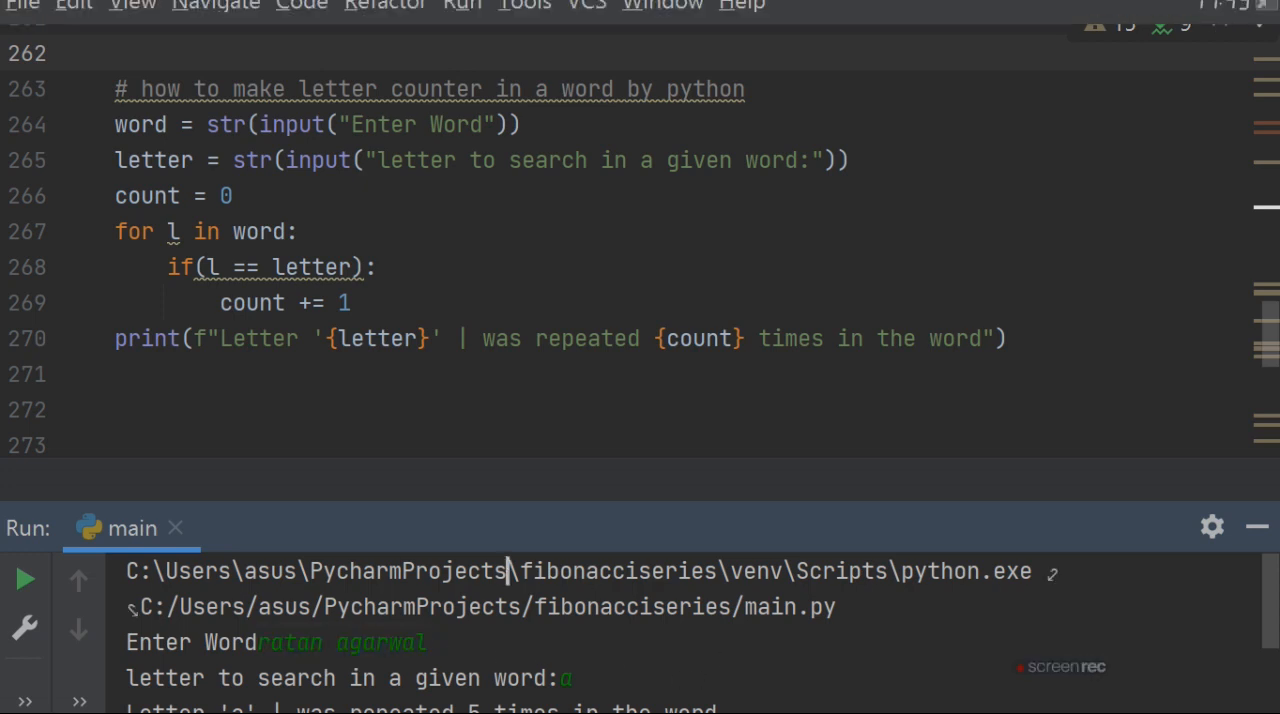
Step: Rerun main on 'letter to search in a given string' with t, reporting 4 repeats
left_click(460, 18)
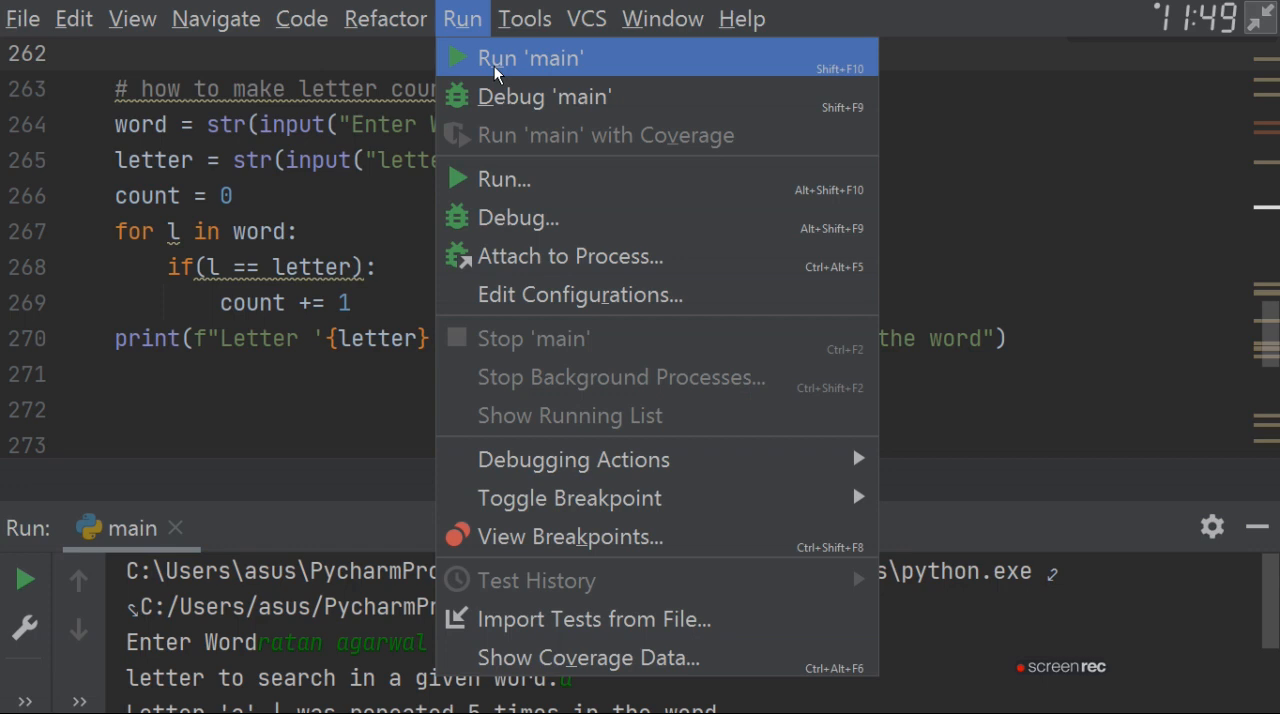
left_click(530, 56)
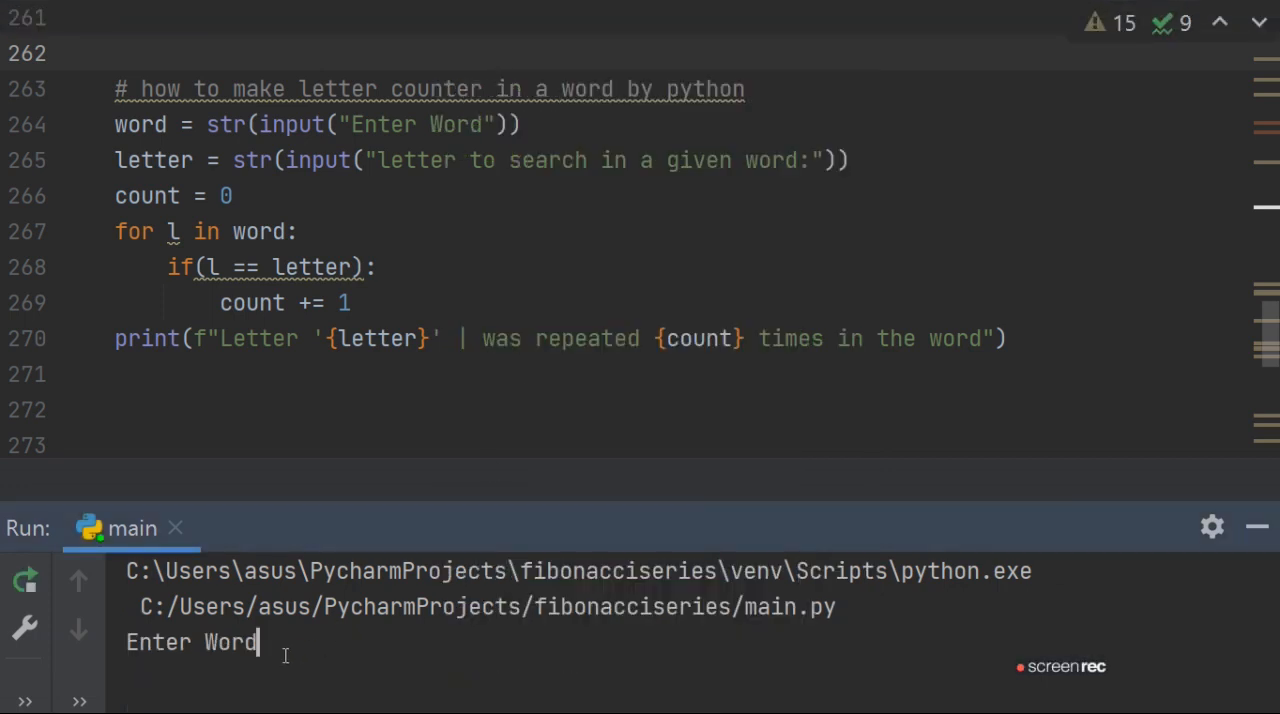
type("letter to search in a given string")
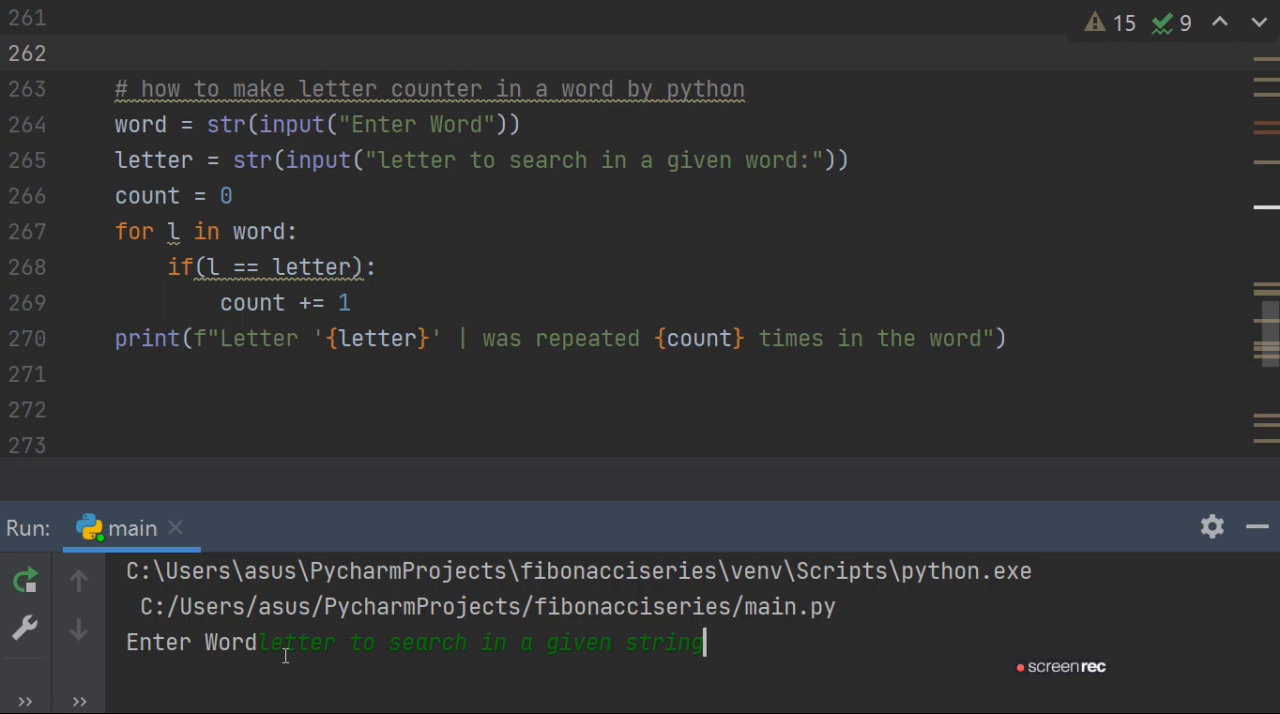
key("enter")
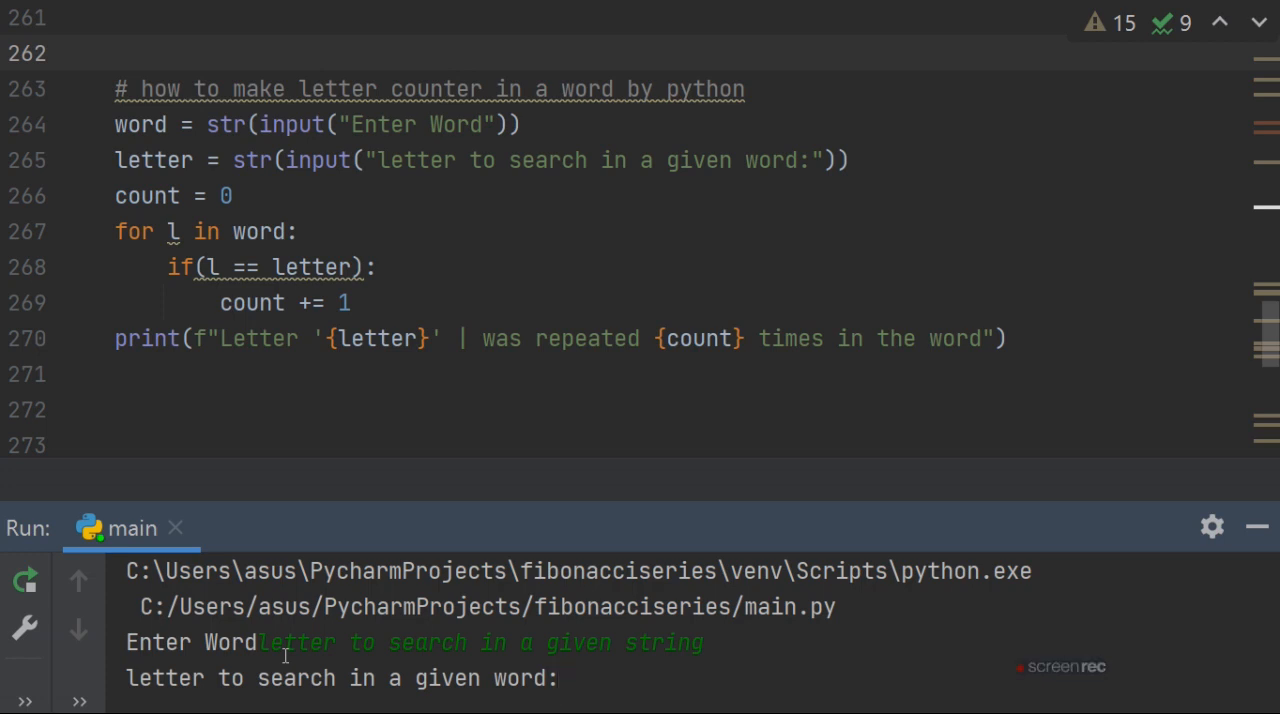
type("t")
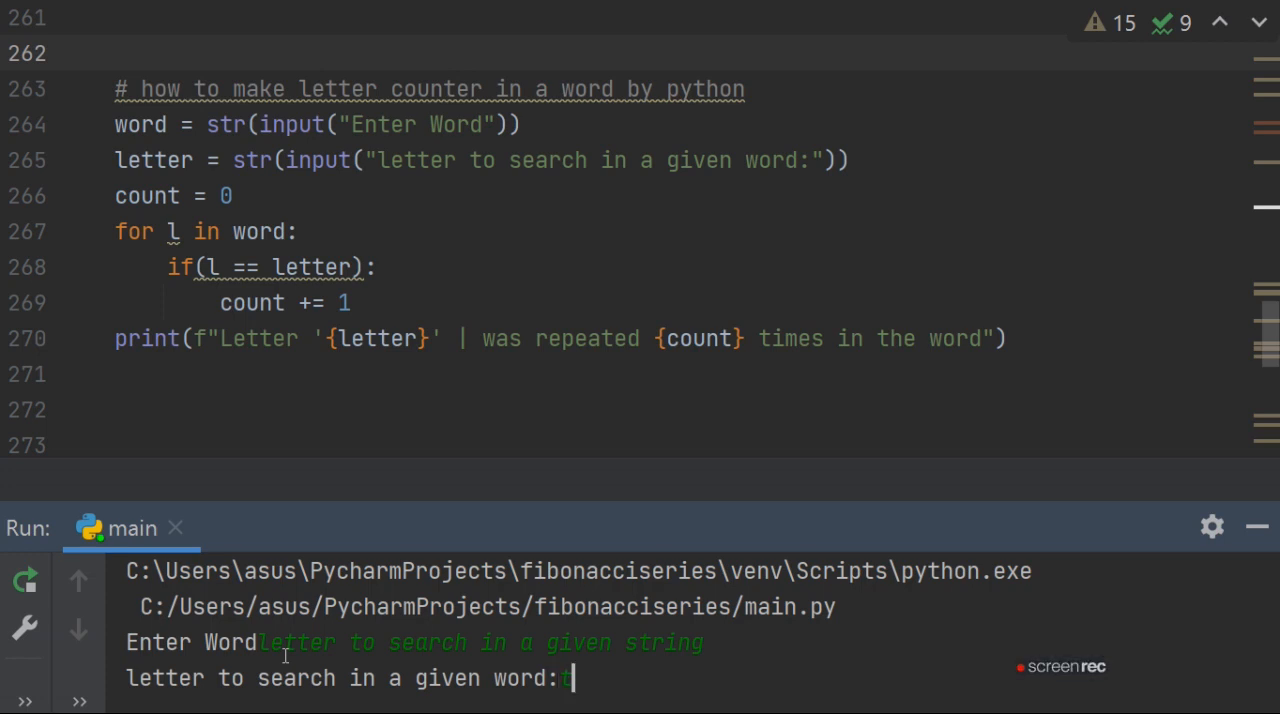
key("enter")
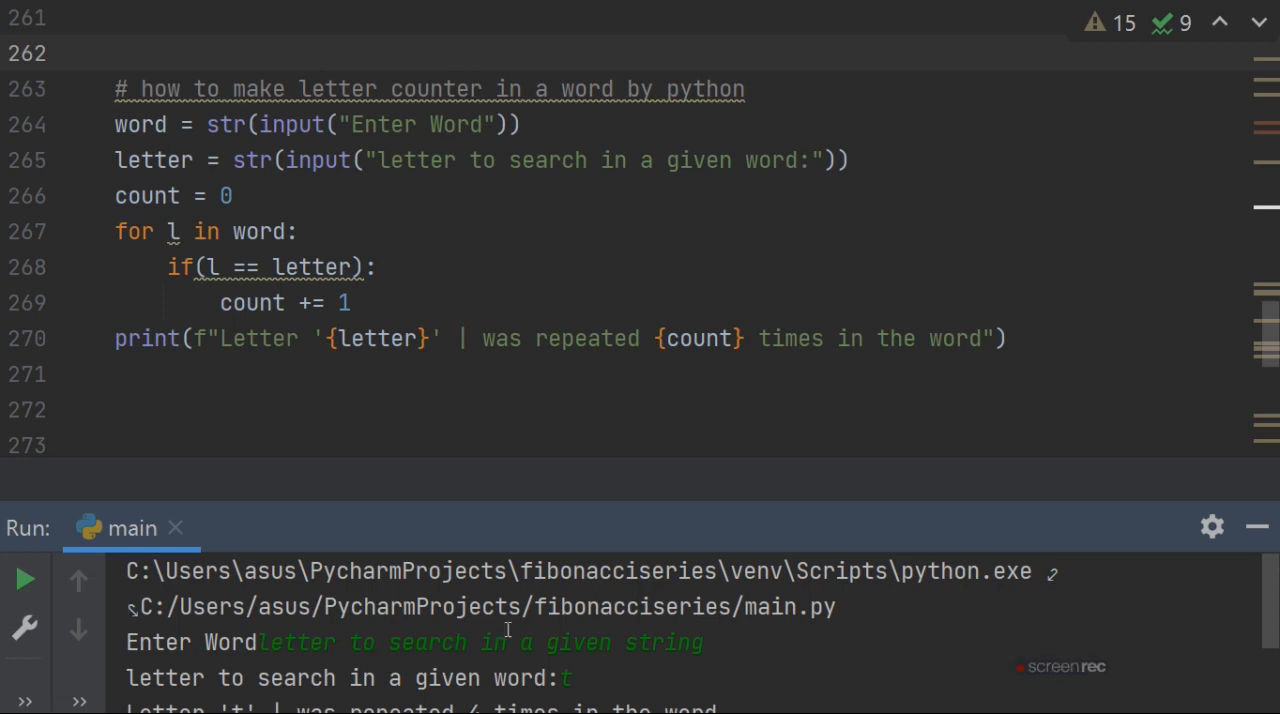
mouse_move(708, 648)
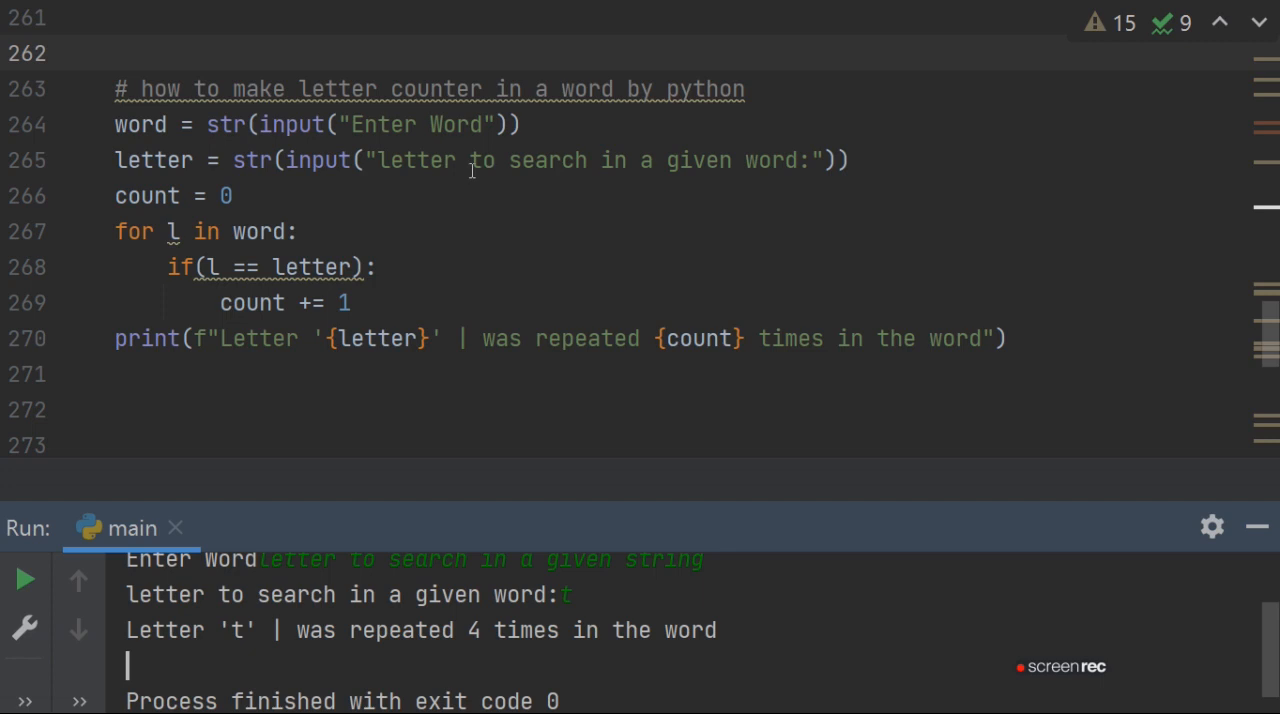
Step: Append /string after 'word' so the comment reads 'letter counter in a word/string'
left_click(624, 88)
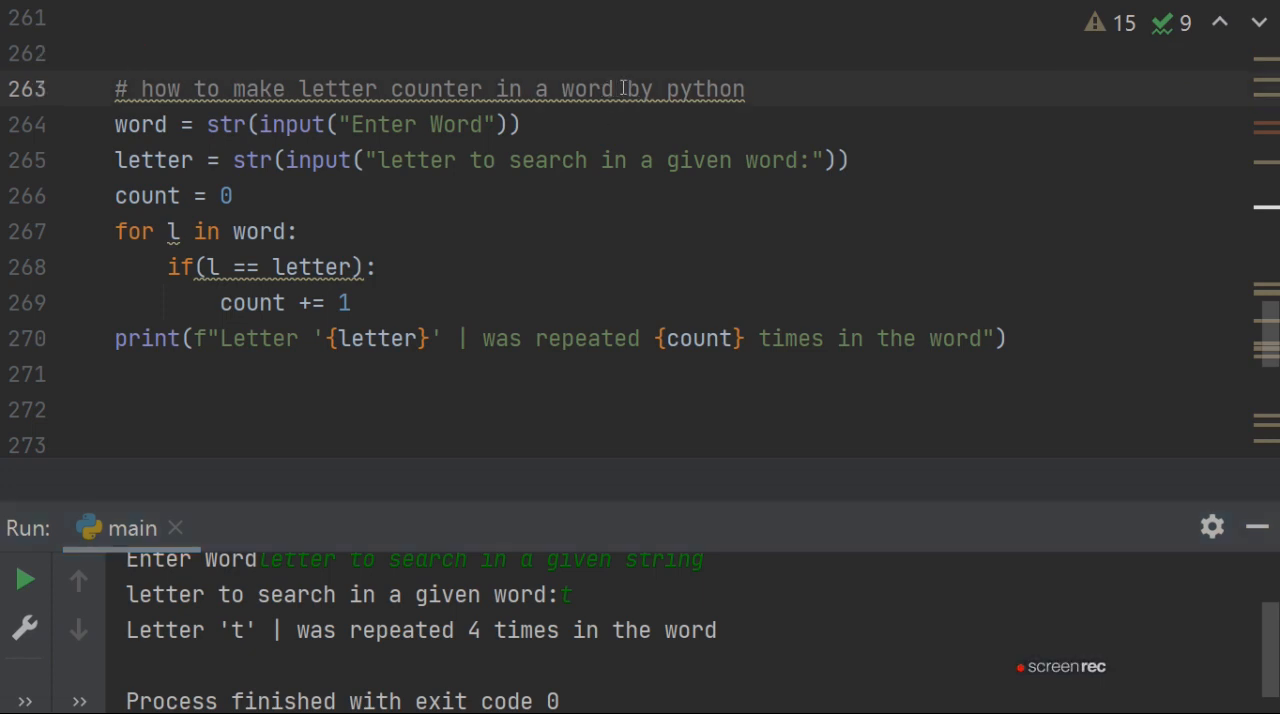
type("/str")
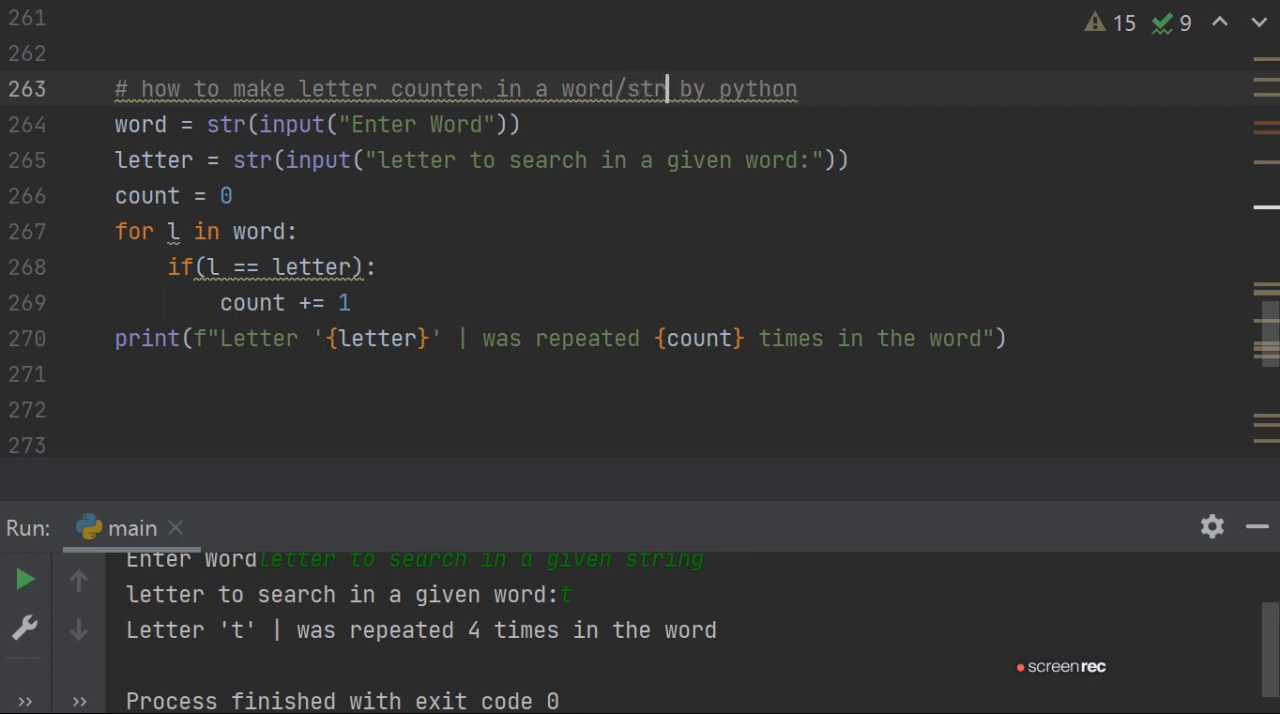
type("ing")
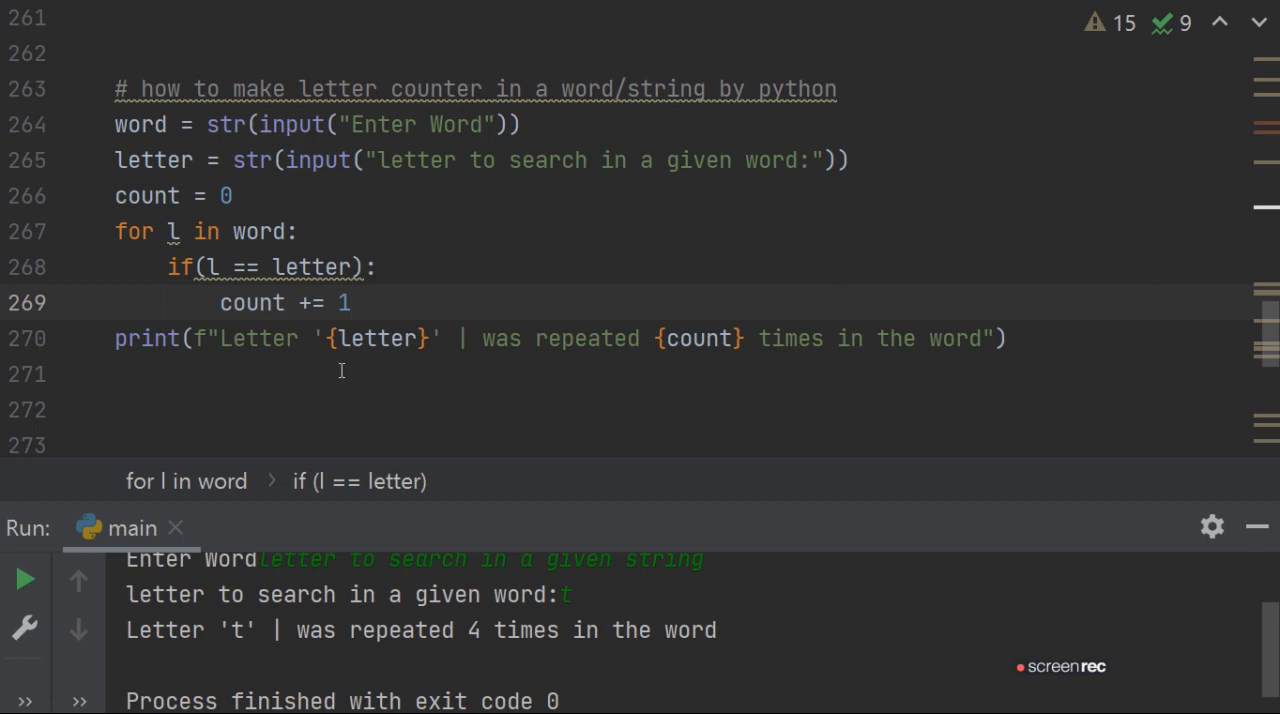
mouse_move(440, 364)
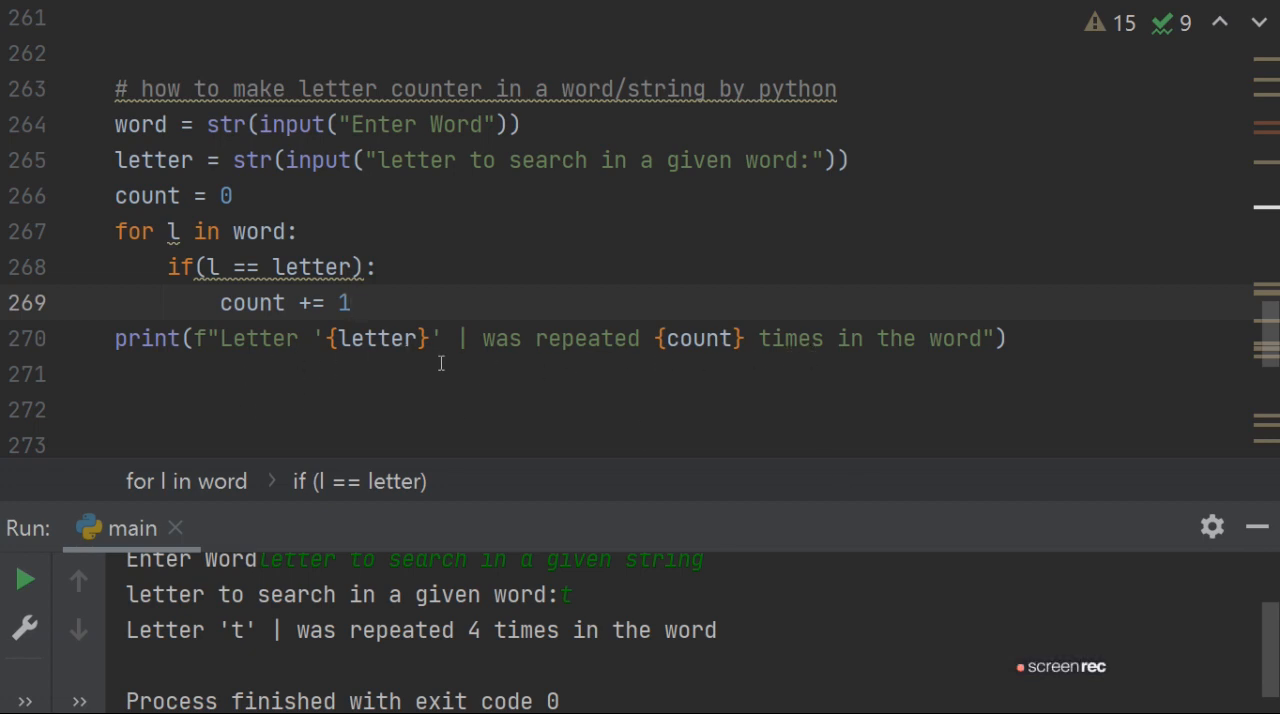
mouse_move(368, 338)
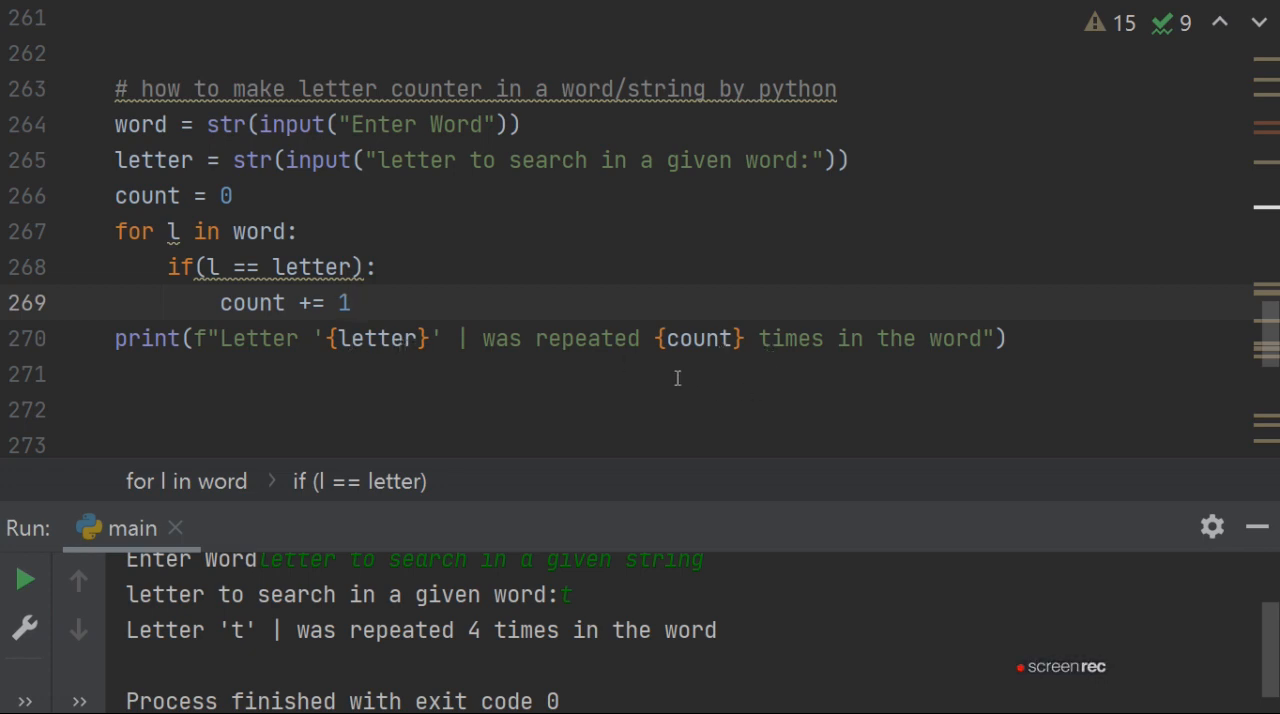
mouse_move(796, 380)
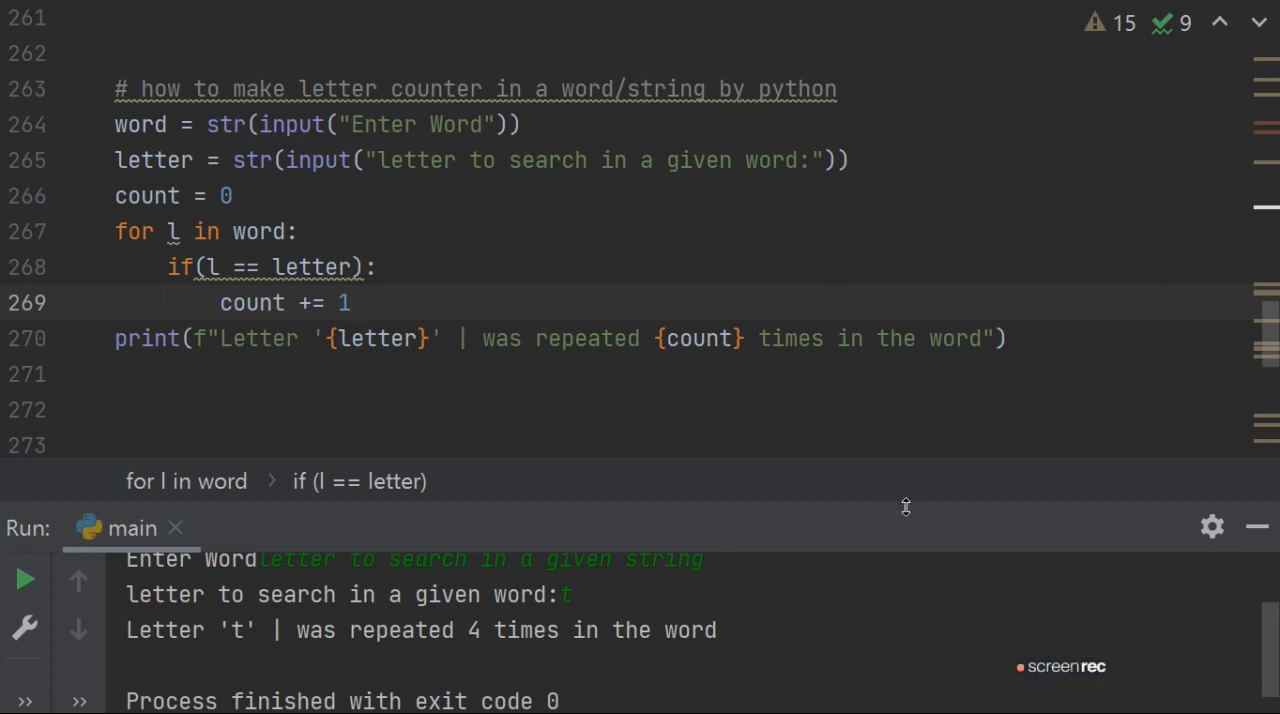
mouse_move(886, 576)
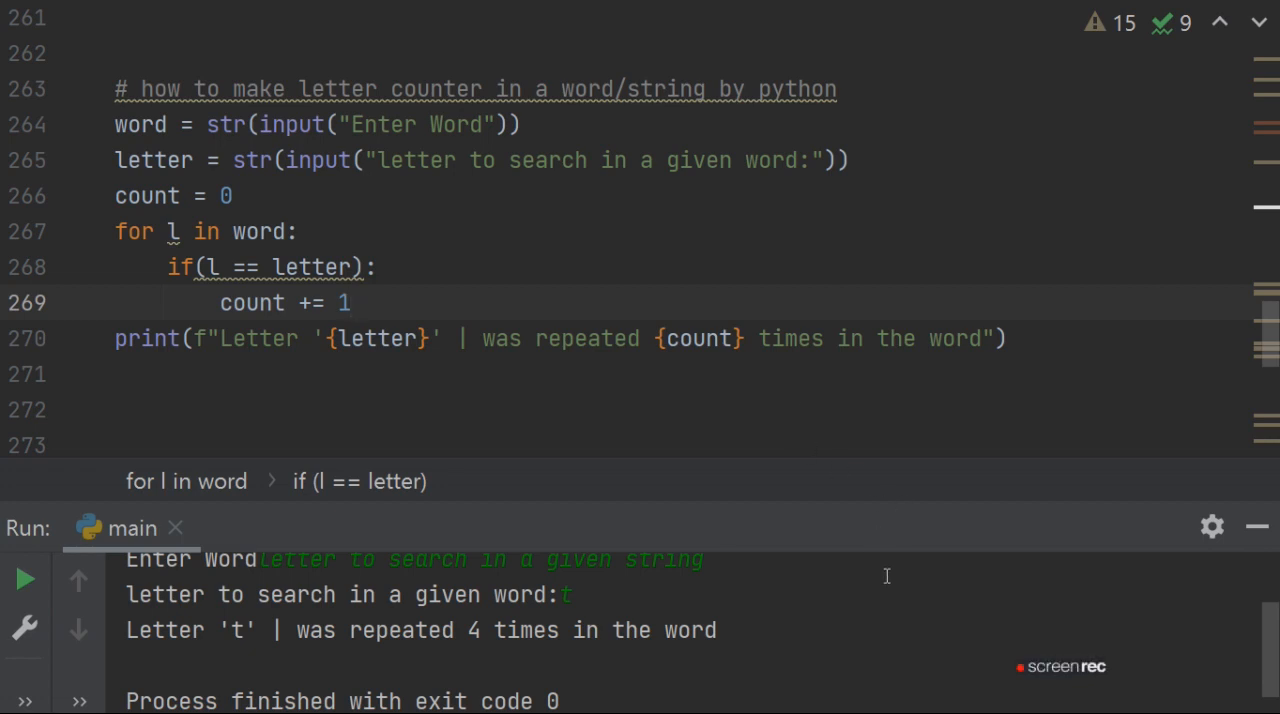
mouse_move(704, 434)
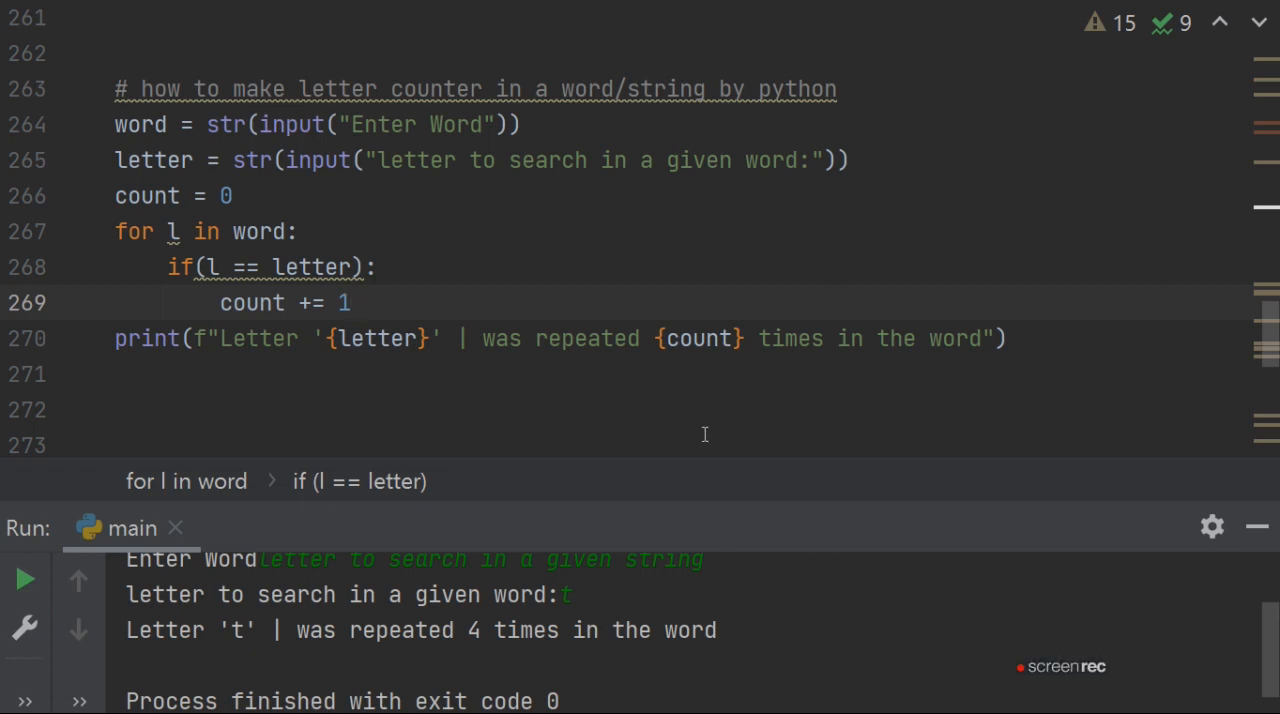
mouse_move(880, 426)
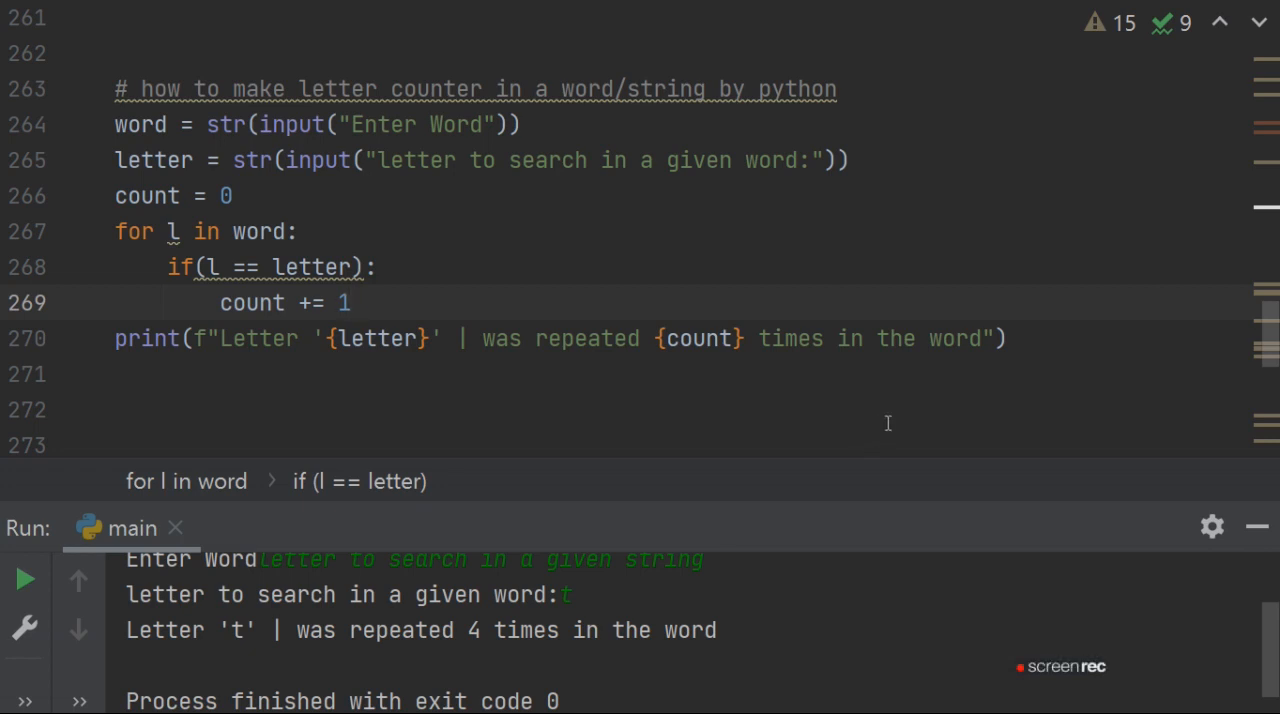
mouse_move(856, 448)
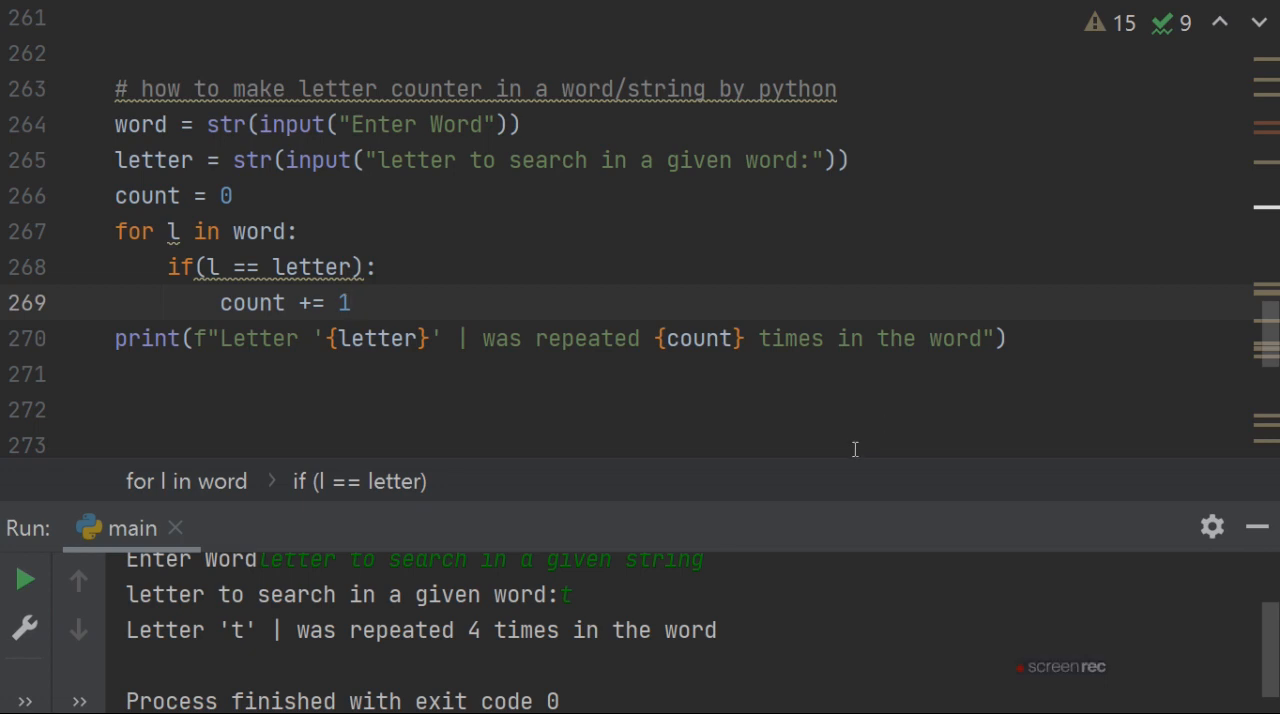